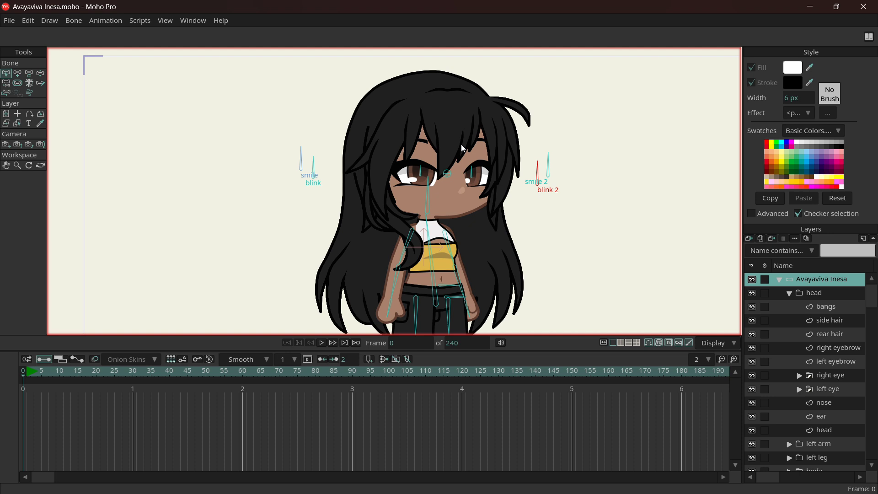
pyautogui.moveTo(481, 142)
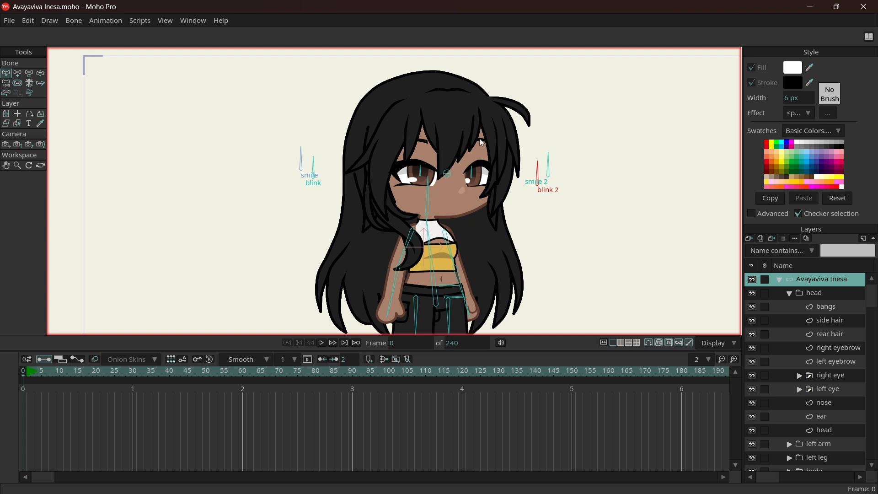
pyautogui.moveTo(455, 164)
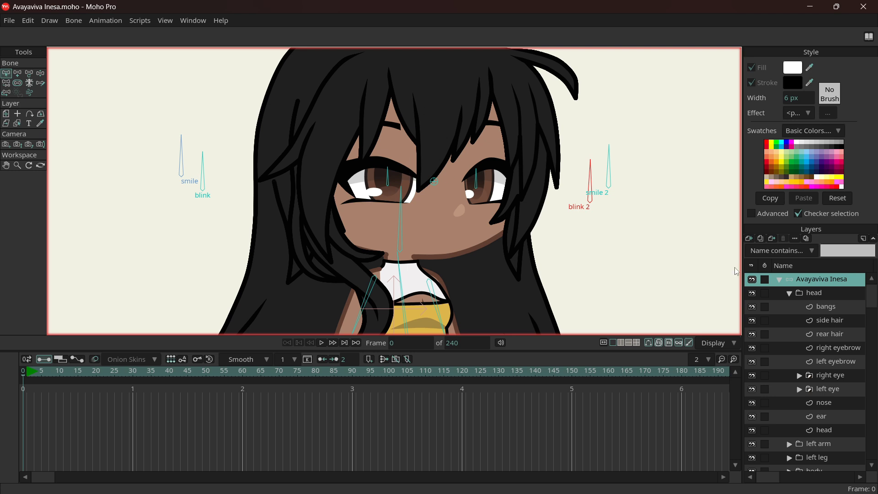
# Hide the side hair, rear hair and bangs layers and expand the left eye folder.
pyautogui.click(824, 307)
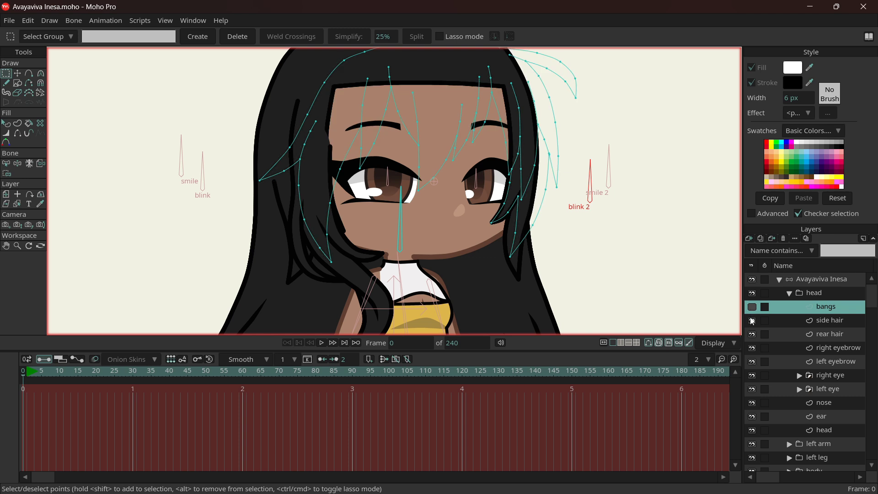
pyautogui.click(752, 320)
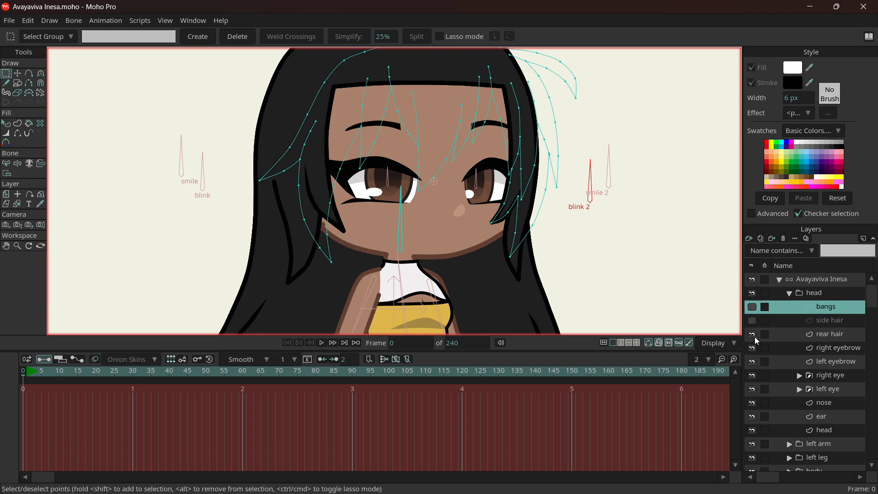
pyautogui.click(752, 334)
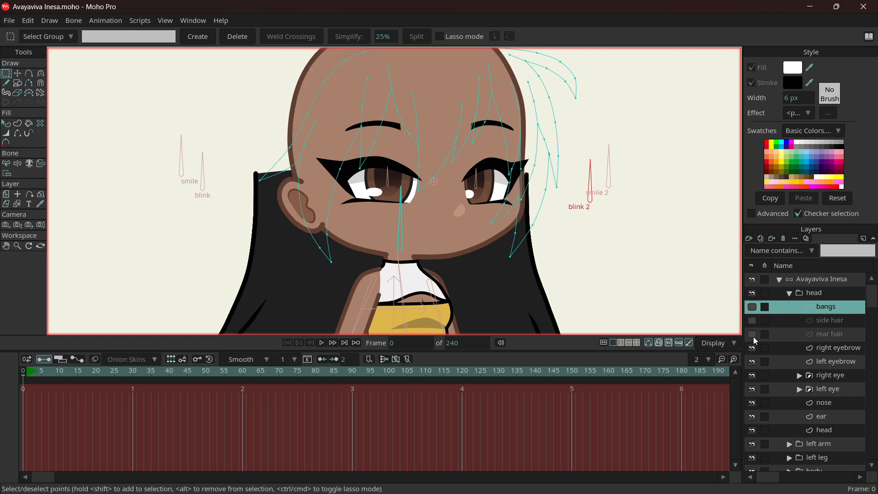
pyautogui.moveTo(803, 306)
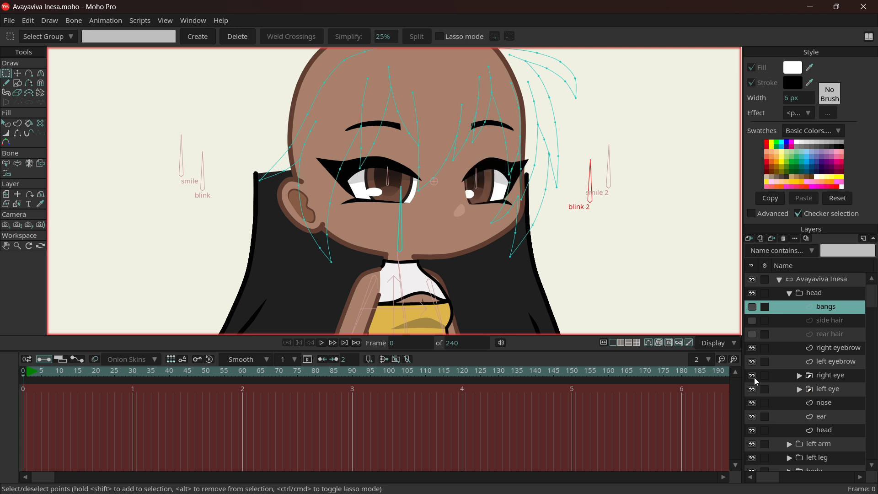
pyautogui.click(800, 388)
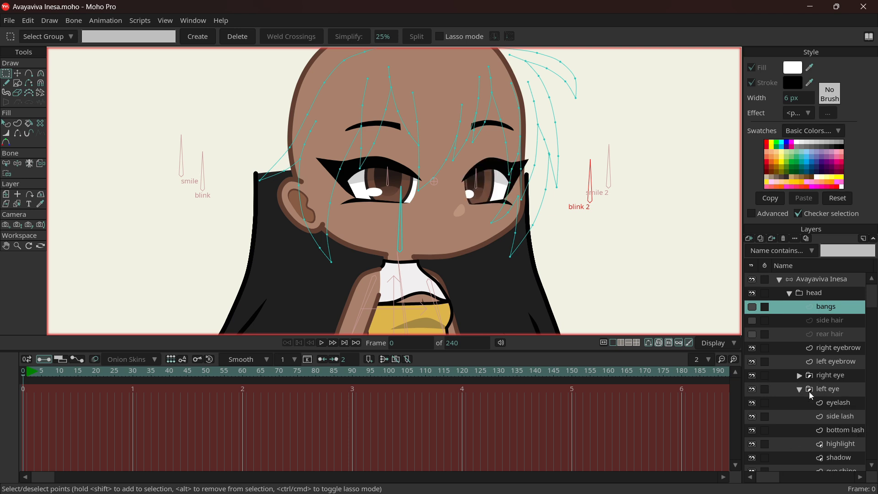
pyautogui.click(827, 389)
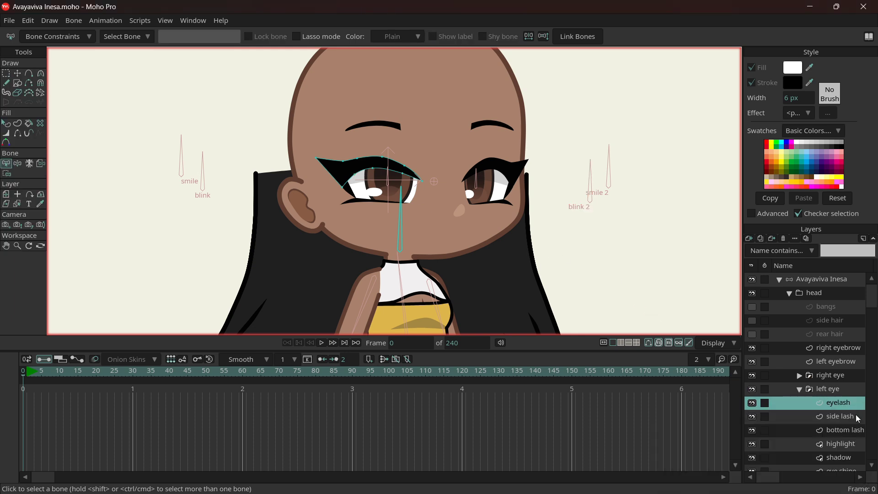
pyautogui.moveTo(491, 219)
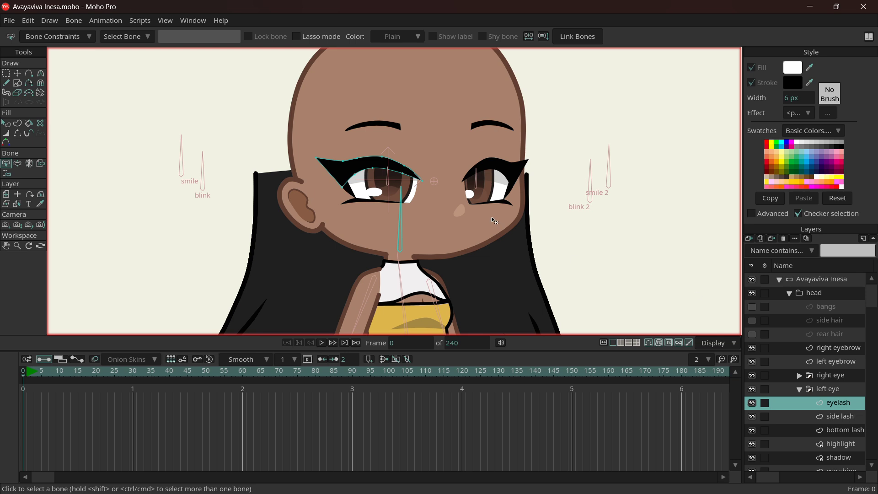
pyautogui.moveTo(436, 215)
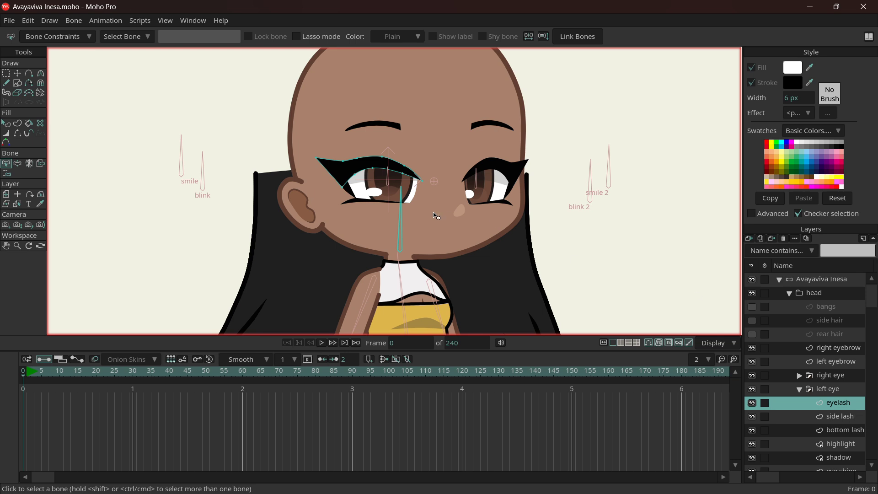
pyautogui.moveTo(204, 191)
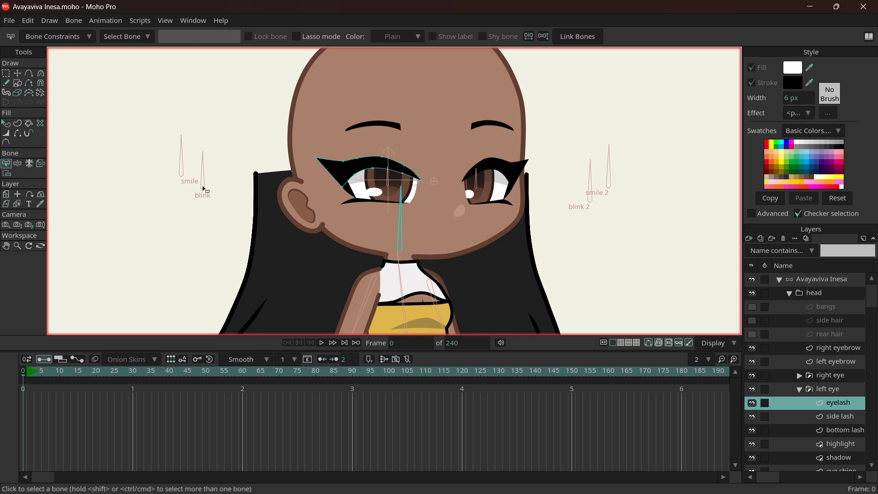
pyautogui.moveTo(214, 217)
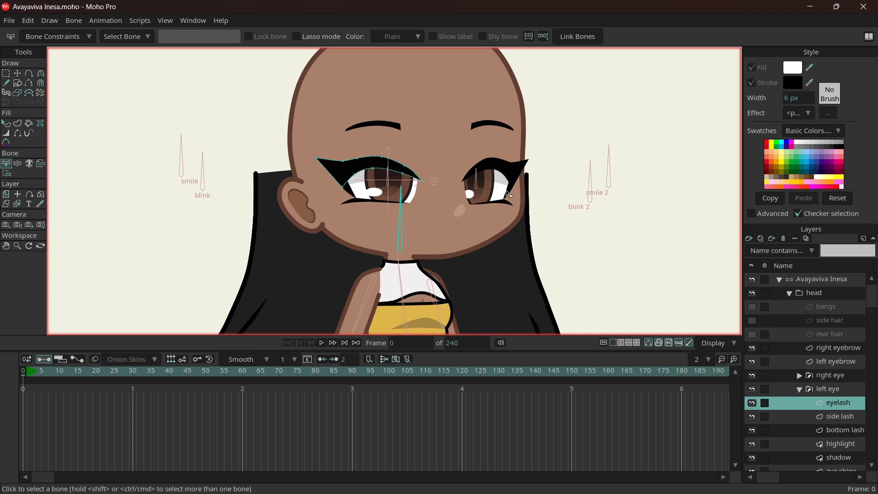
# Select the blink bone and open the Actions window.
pyautogui.click(202, 174)
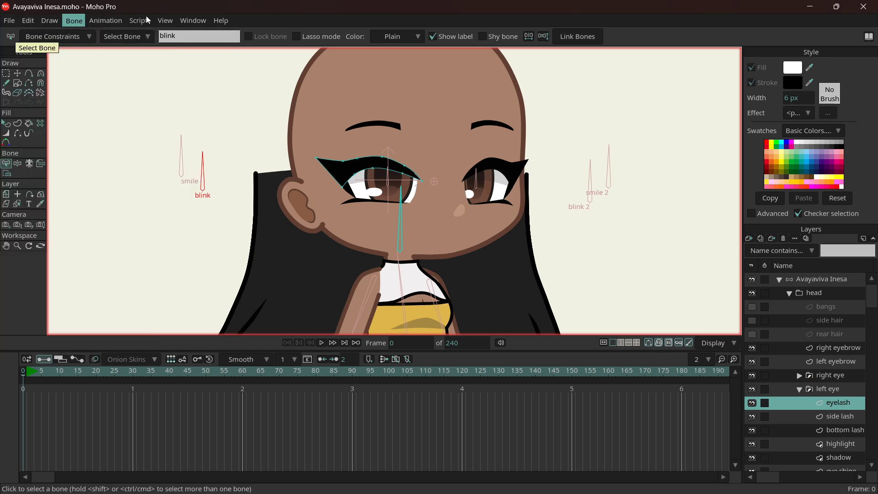
pyautogui.click(139, 20)
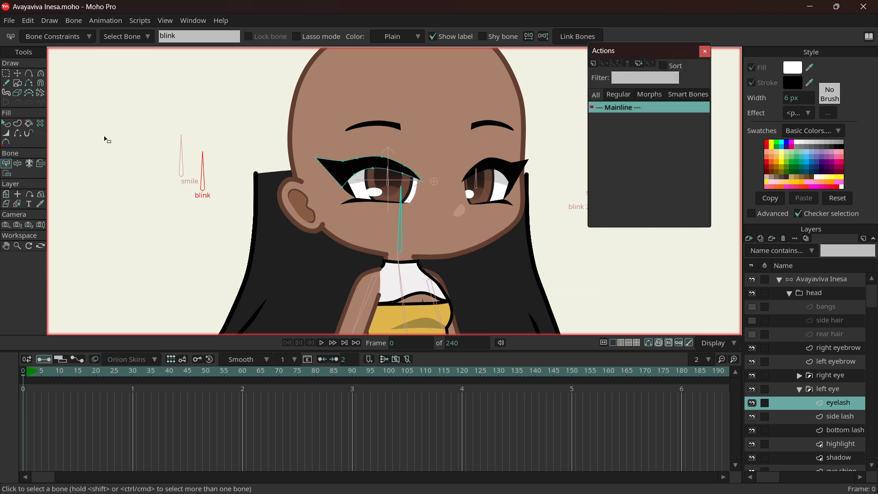
# Start a new action for the blink bone, opening and dismissing the animation menu.
pyautogui.click(644, 77)
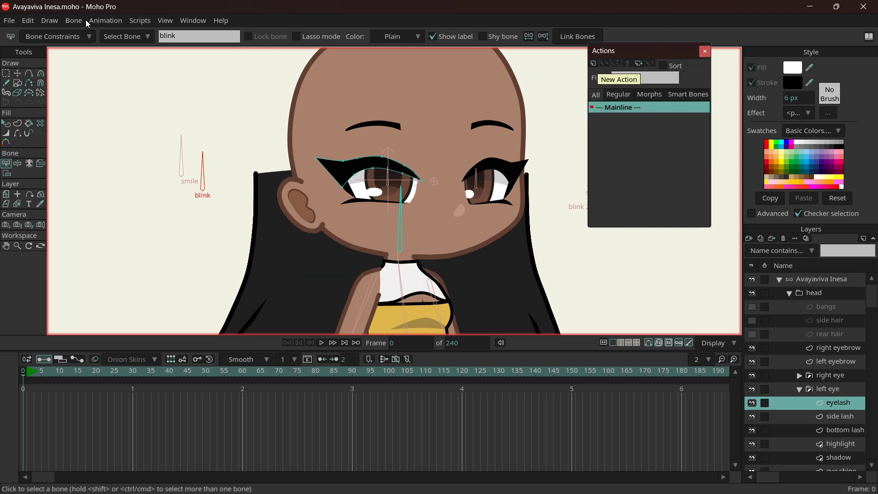
pyautogui.click(105, 20)
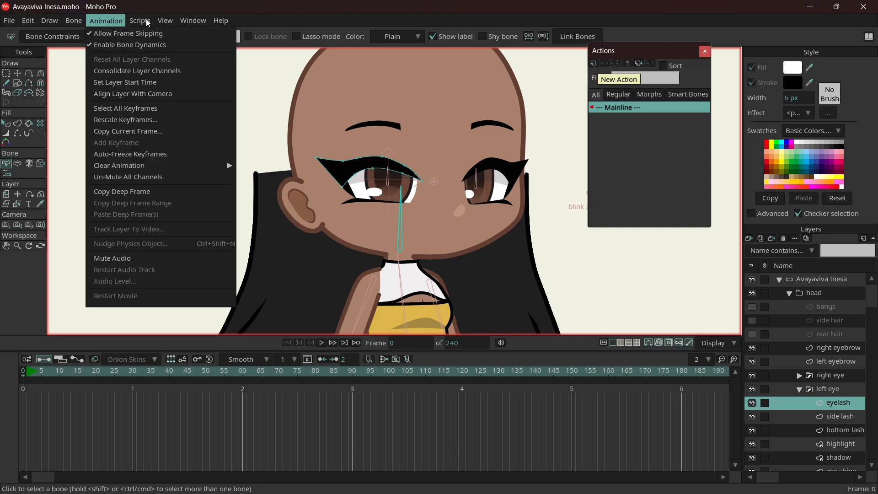
pyautogui.click(193, 20)
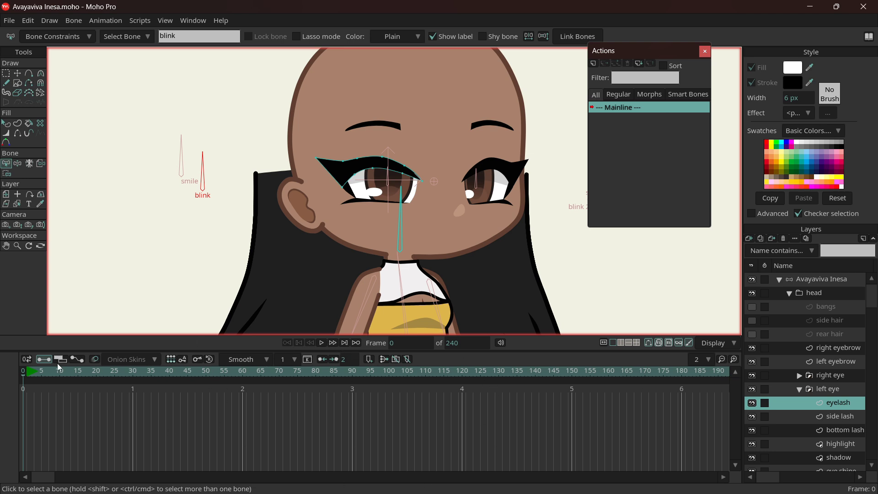
pyautogui.moveTo(442, 374)
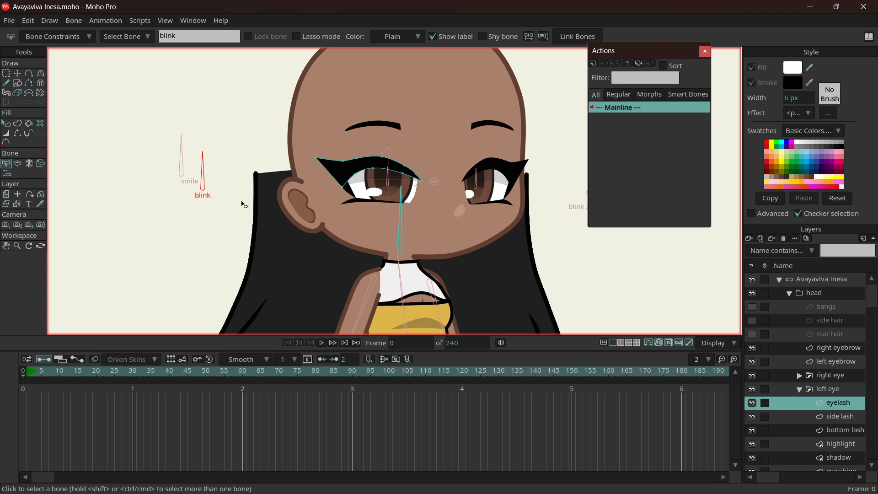
pyautogui.moveTo(185, 201)
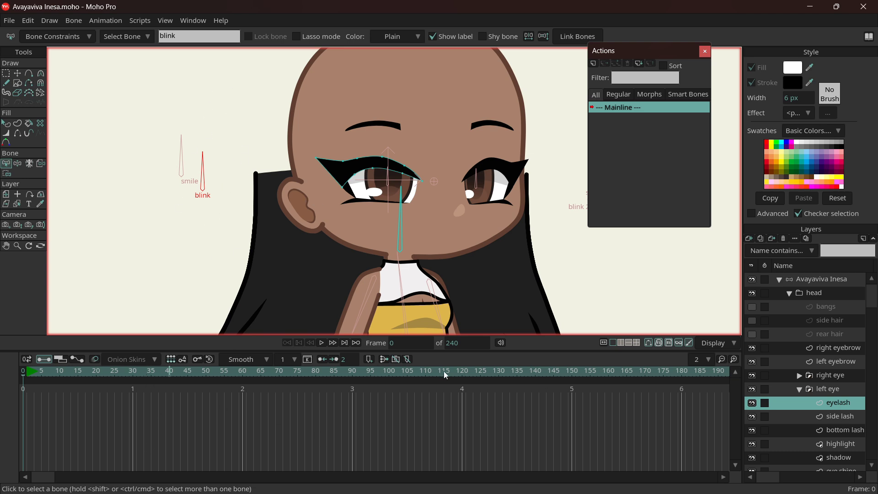
pyautogui.moveTo(444, 177)
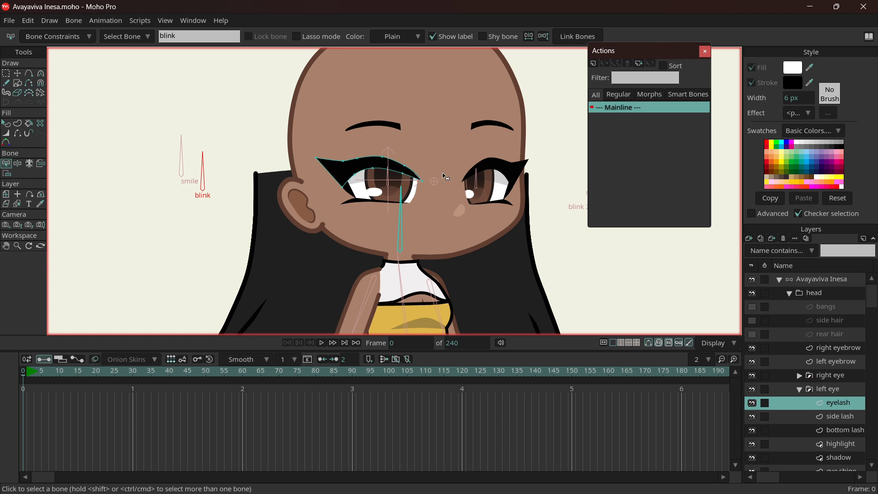
pyautogui.moveTo(312, 391)
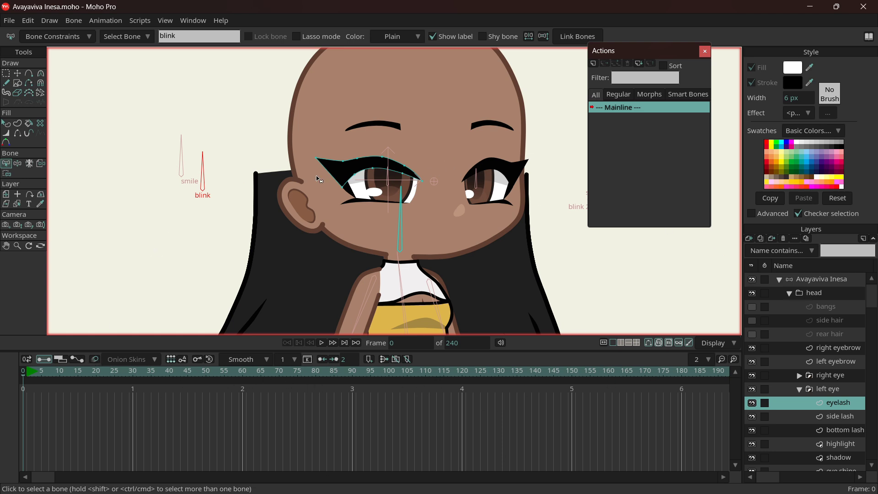
pyautogui.moveTo(206, 182)
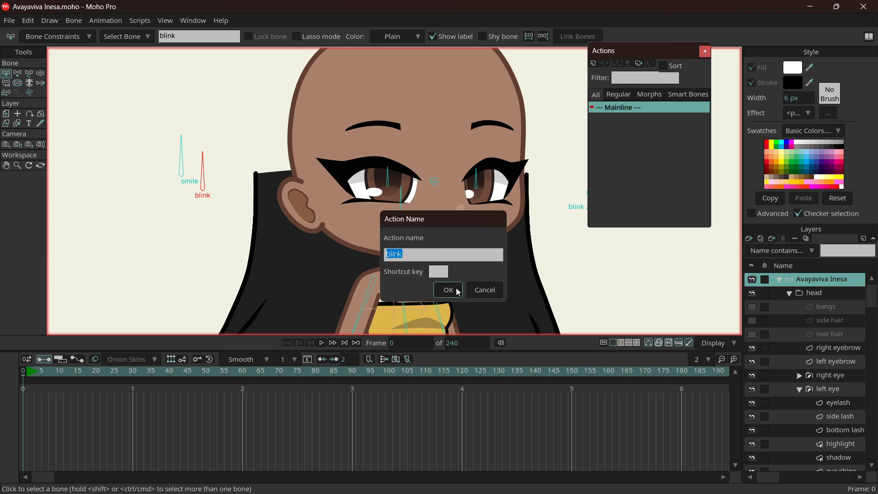
# Confirm the 'blink' action name and move the timeline to frame 30.
pyautogui.click(449, 290)
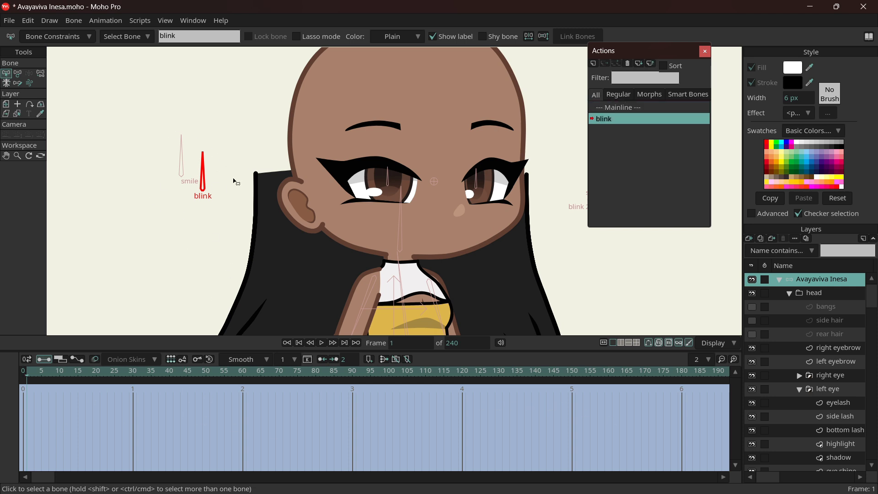
pyautogui.moveTo(699, 166)
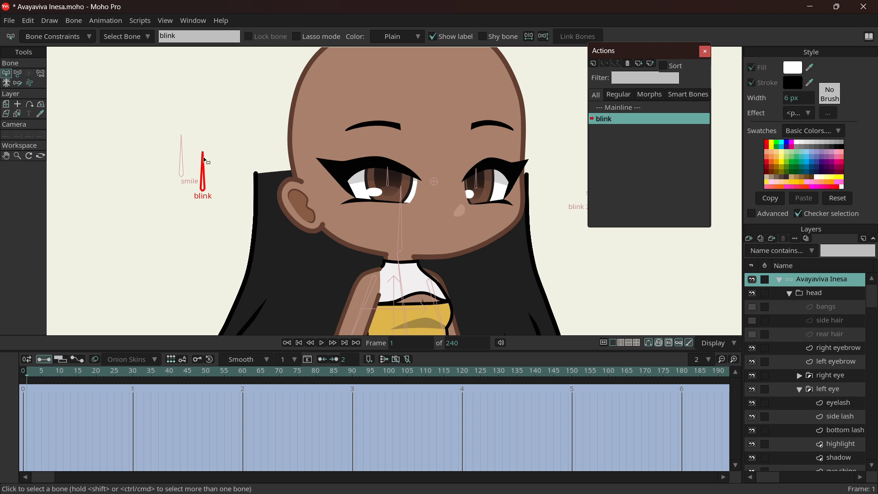
pyautogui.moveTo(199, 157)
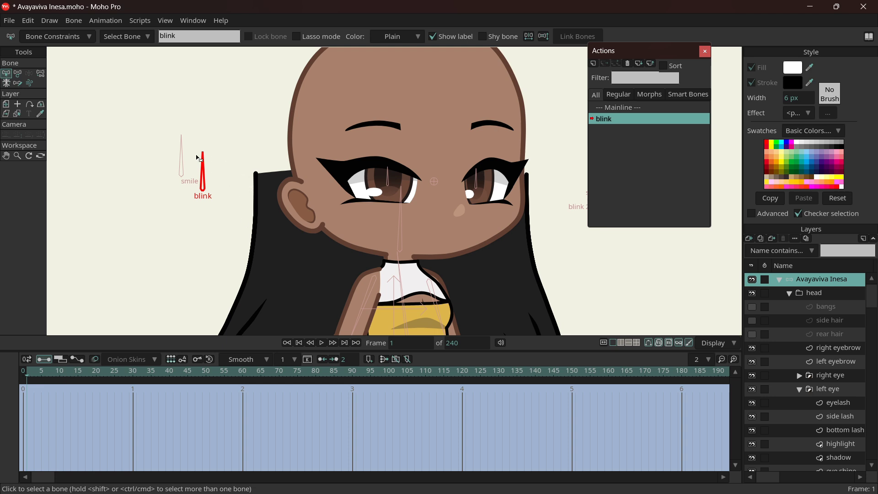
pyautogui.moveTo(240, 169)
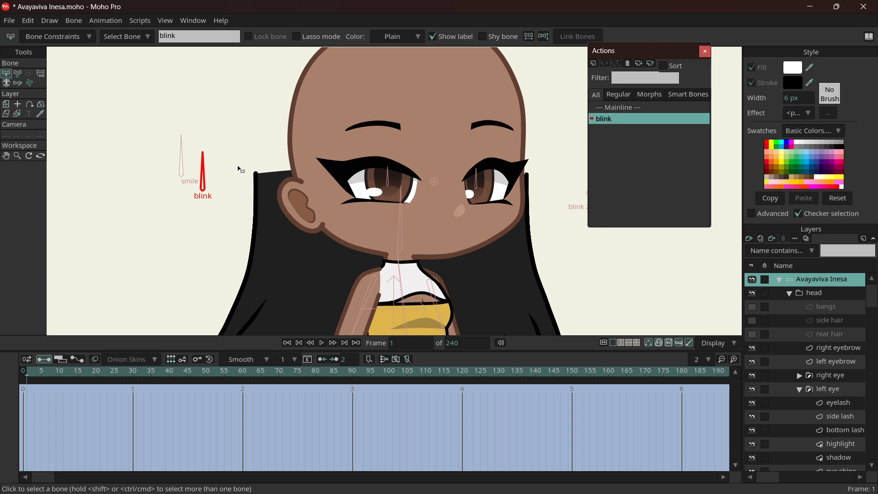
pyautogui.moveTo(201, 164)
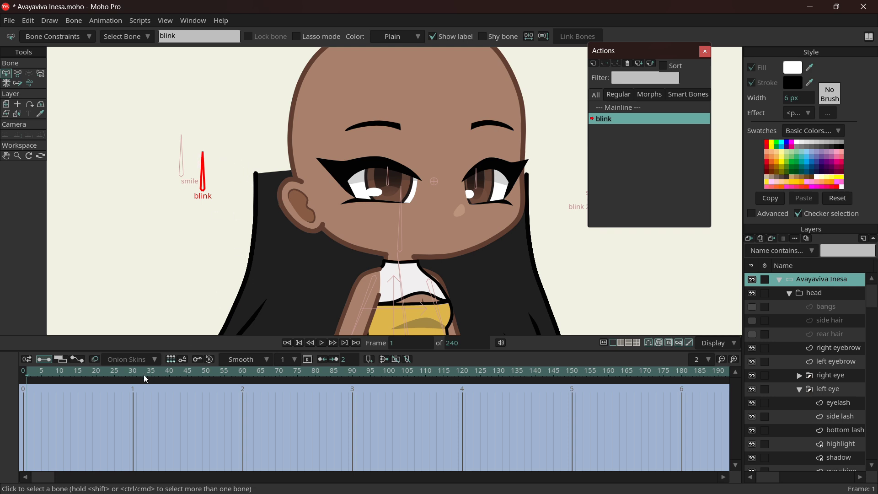
pyautogui.moveTo(37, 385)
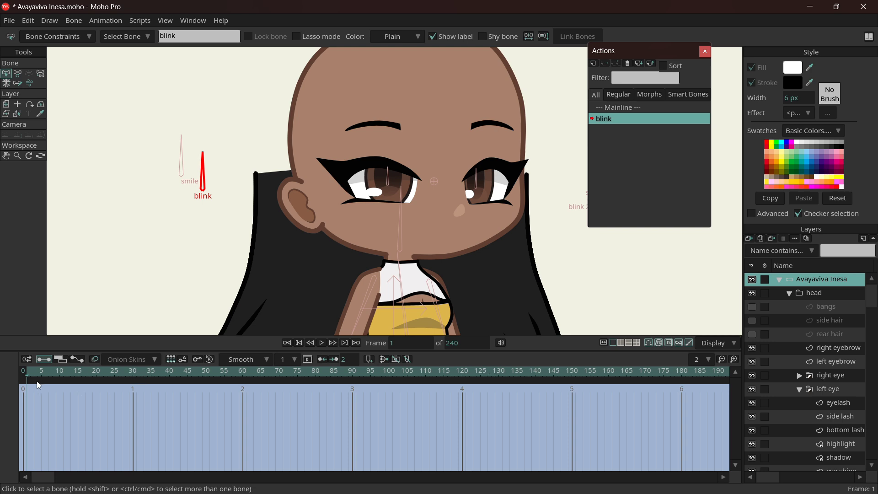
pyautogui.moveTo(315, 403)
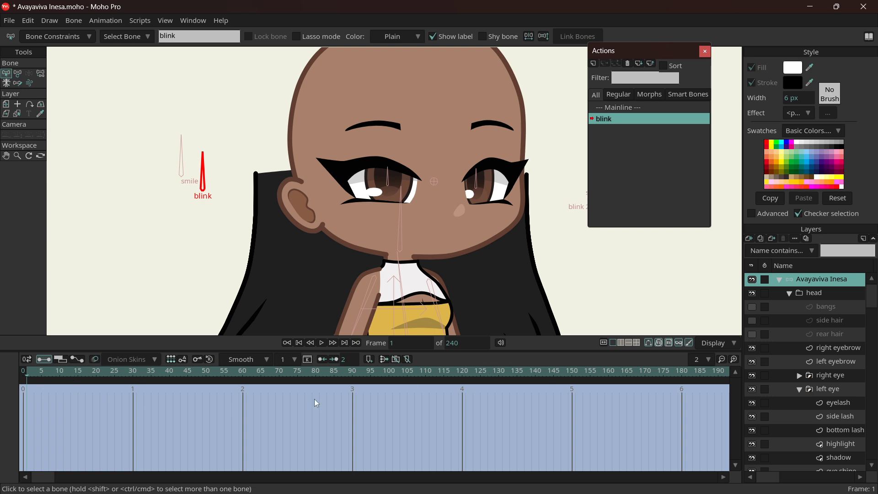
pyautogui.click(133, 374)
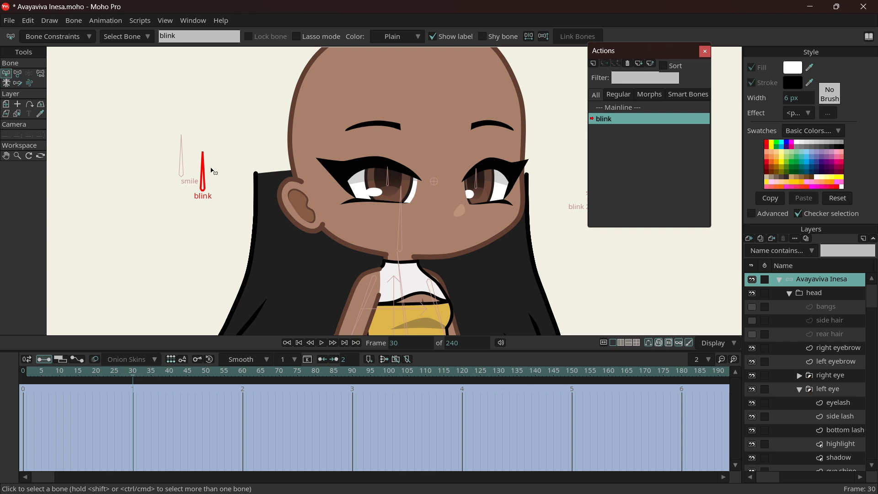
pyautogui.moveTo(211, 170)
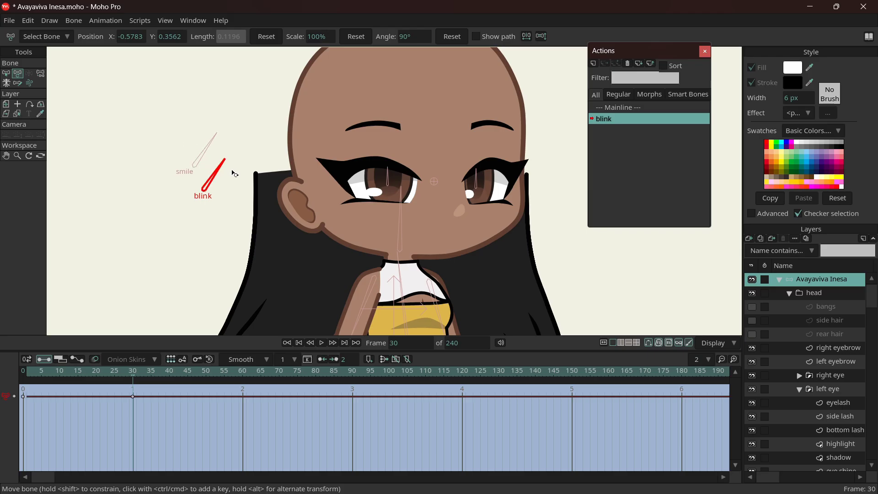
pyautogui.moveTo(213, 180); pyautogui.dragTo(252, 187)
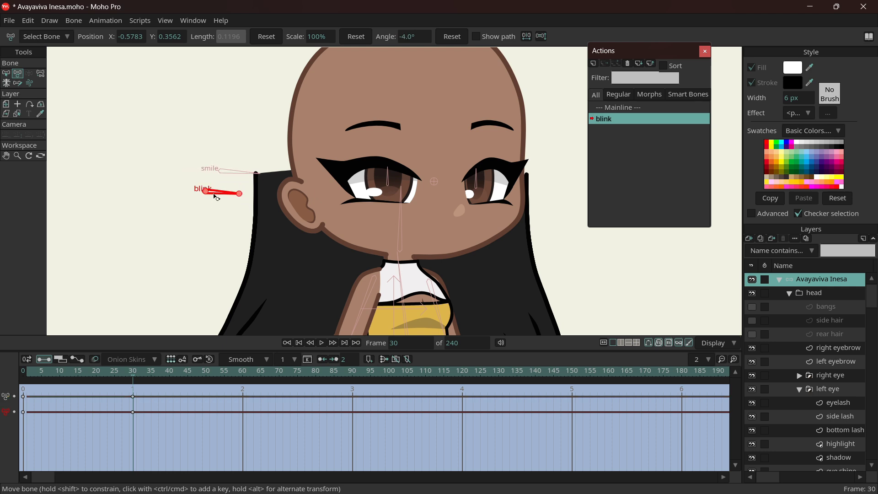
pyautogui.moveTo(235, 193); pyautogui.dragTo(203, 154)
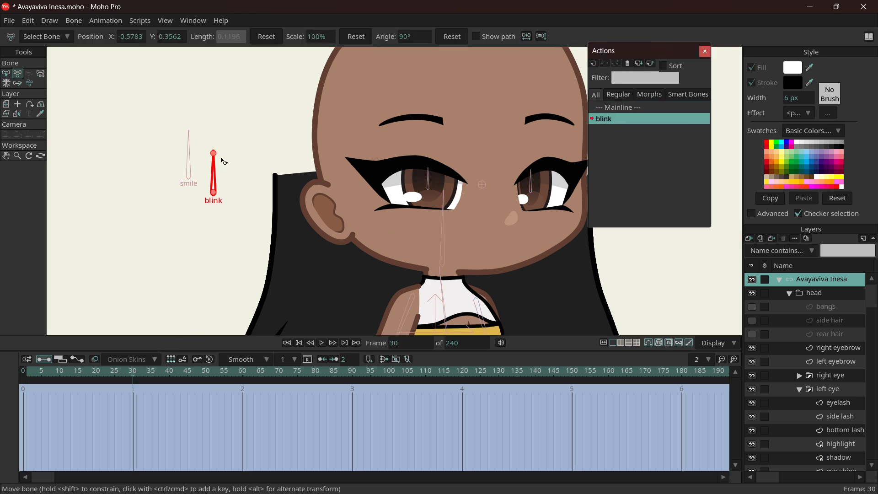
# Exit the blink action back to the Mainline at frame 0.
pyautogui.moveTo(213, 152); pyautogui.dragTo(254, 210)
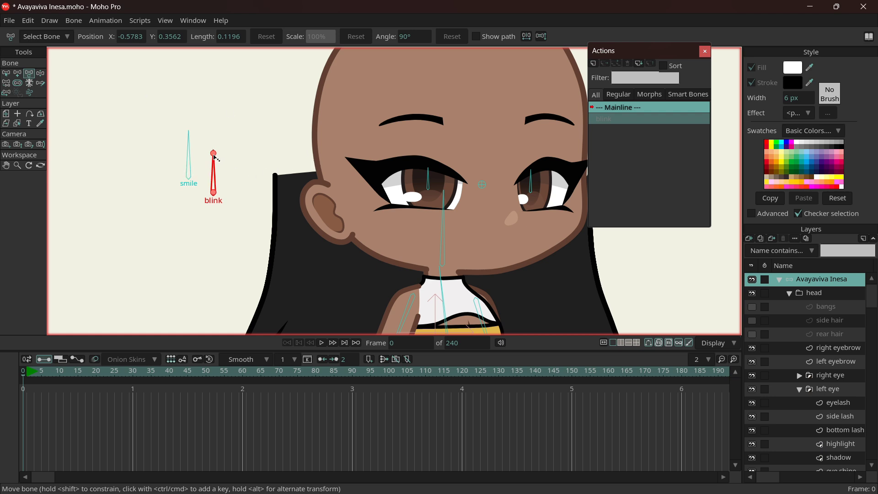
pyautogui.moveTo(296, 223)
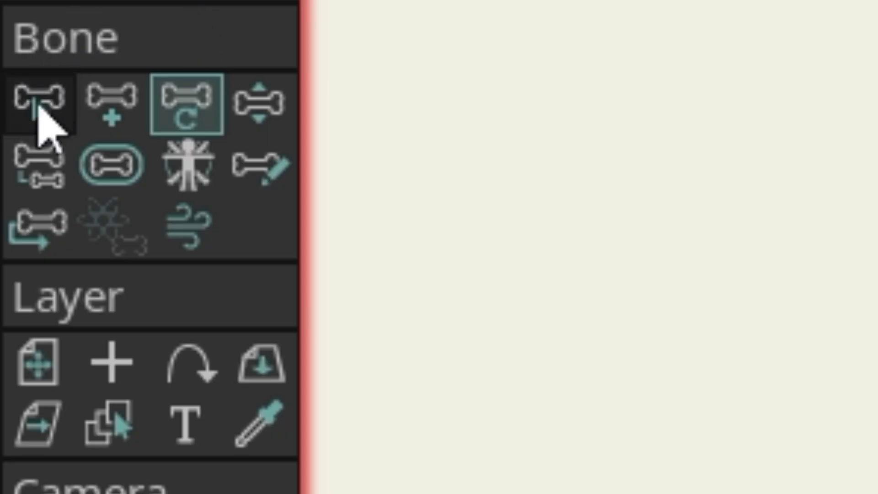
# Enable angle constraints on the blink bone with limits -90° and 0°.
pyautogui.click(35, 100)
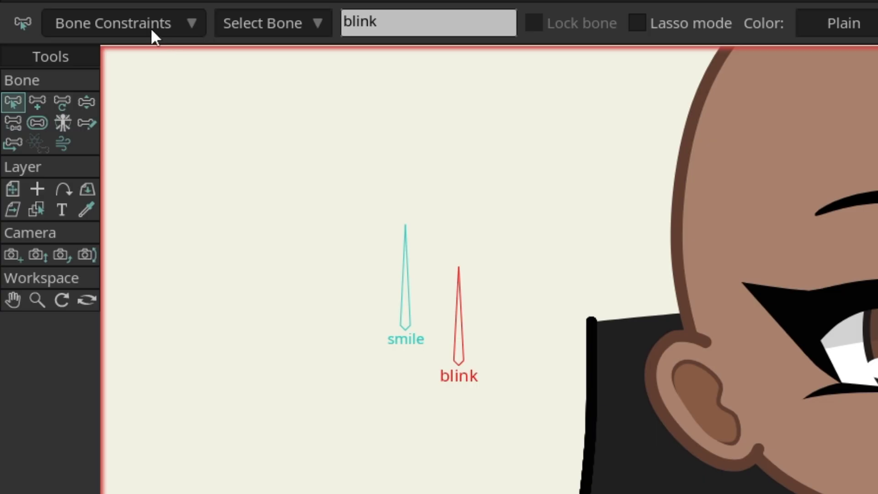
pyautogui.click(117, 22)
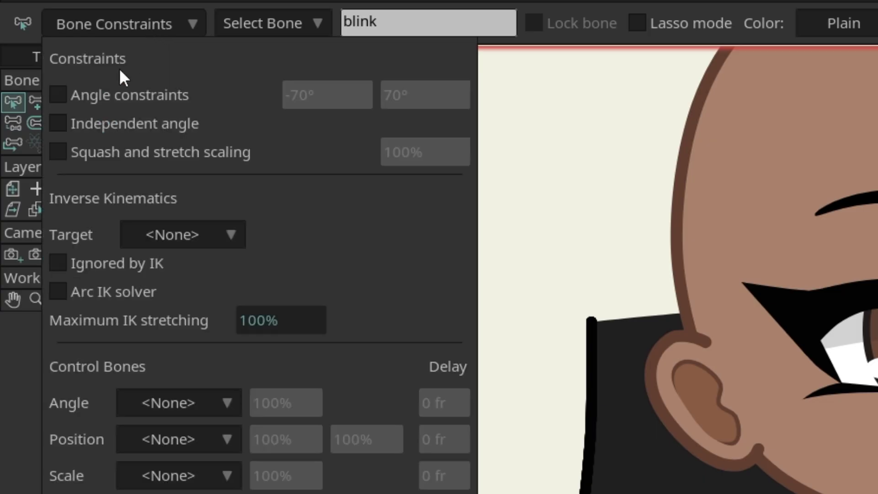
pyautogui.click(58, 95)
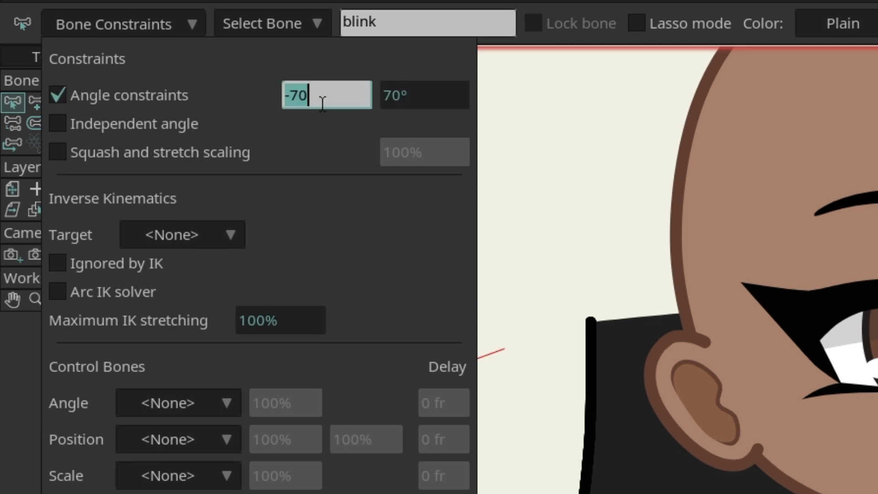
pyautogui.write('-9')
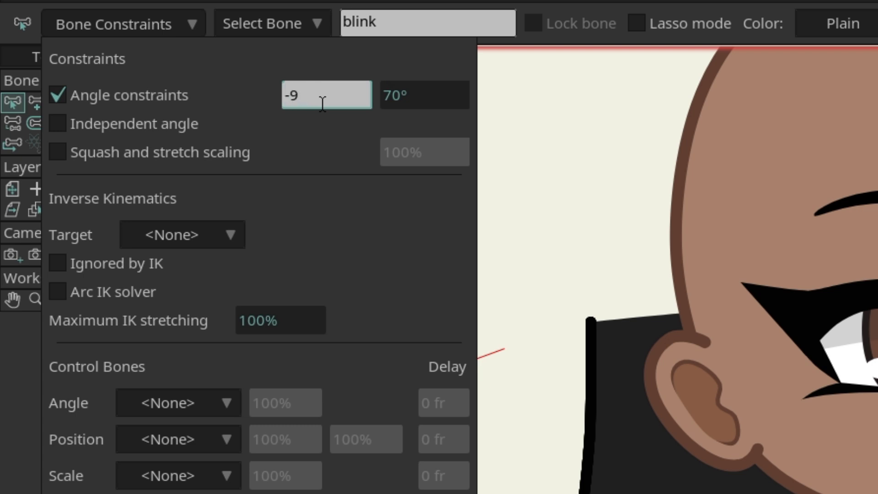
pyautogui.click(423, 95)
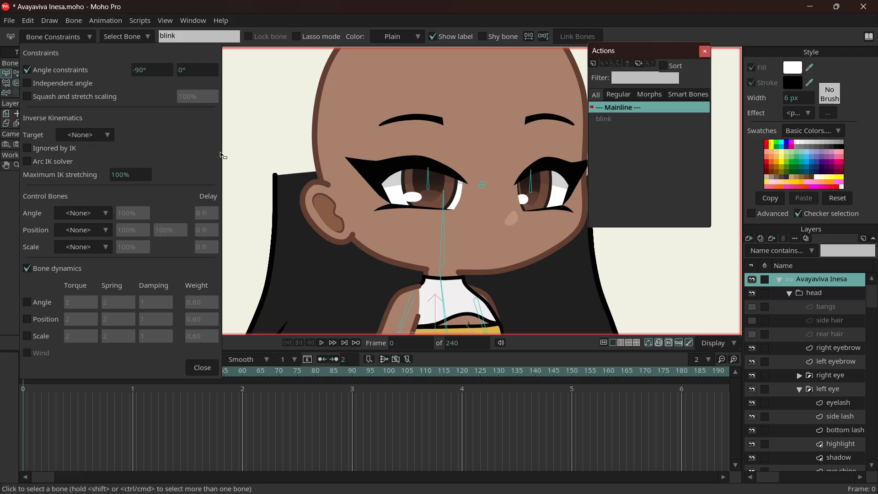
# Confirm the -90° to 0° rotation limits and close Bone Constraints.
pyautogui.click(201, 367)
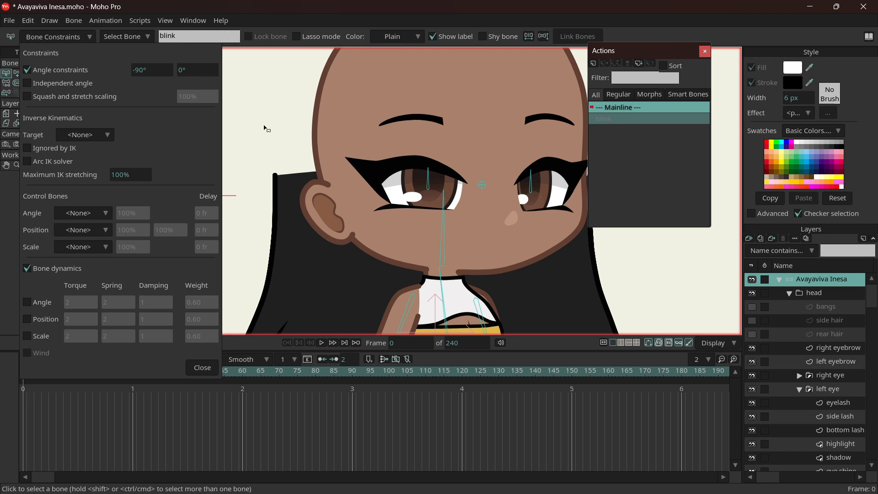
pyautogui.click(603, 119)
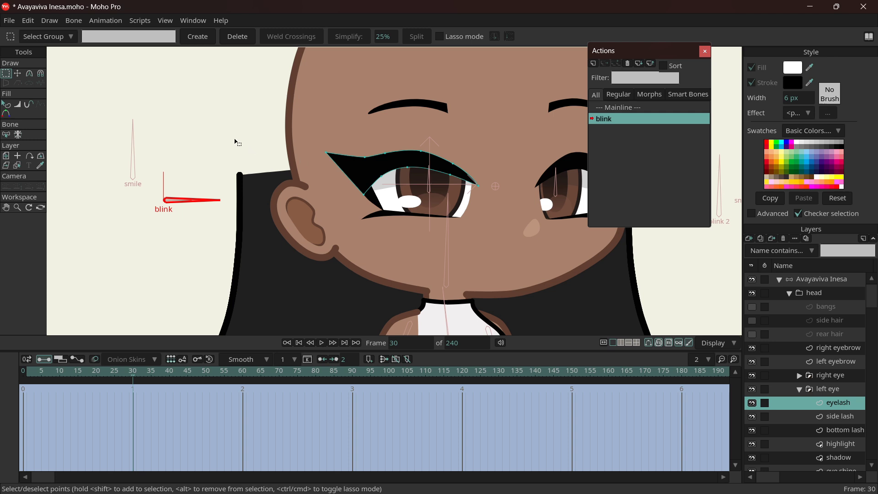
pyautogui.moveTo(430, 209)
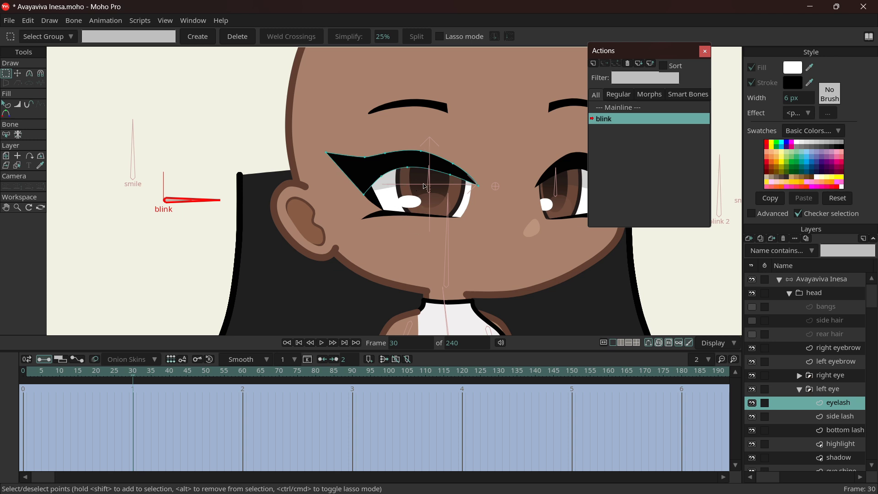
pyautogui.moveTo(404, 204)
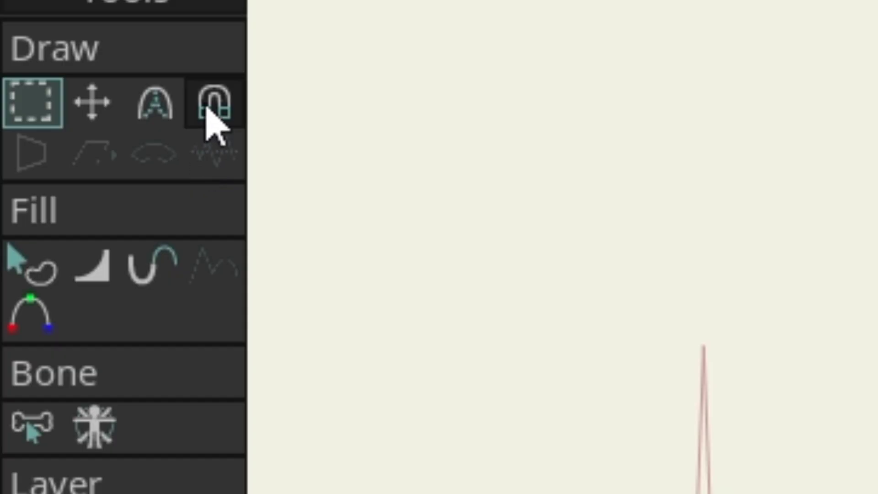
# Drag the left eyelash points down over the eye at frame 30 with Transform Points.
pyautogui.click(212, 103)
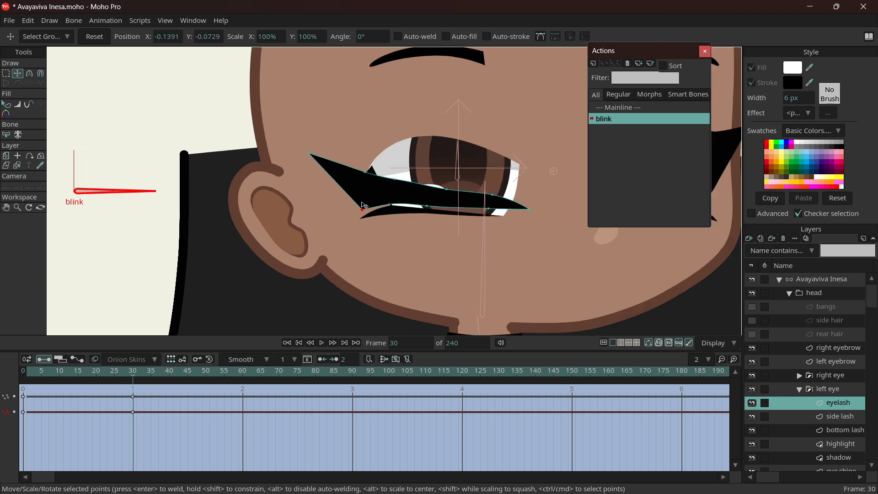
pyautogui.moveTo(362, 204); pyautogui.dragTo(429, 212)
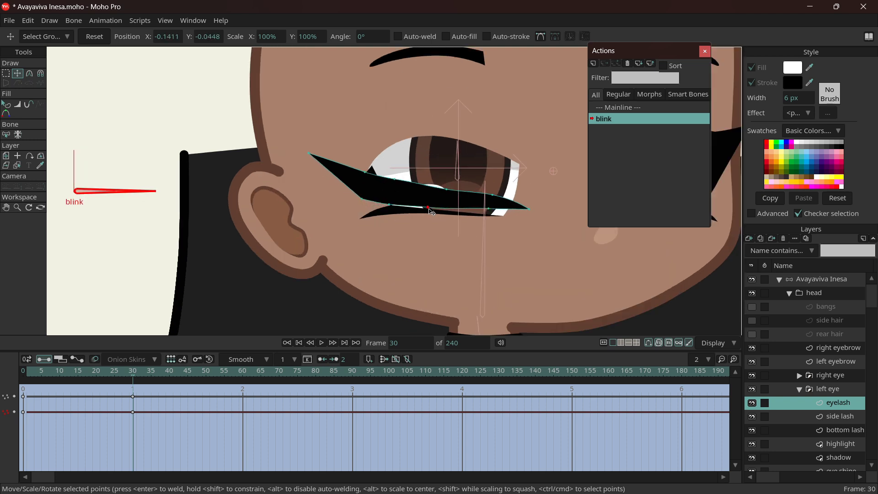
pyautogui.moveTo(429, 210); pyautogui.dragTo(529, 209)
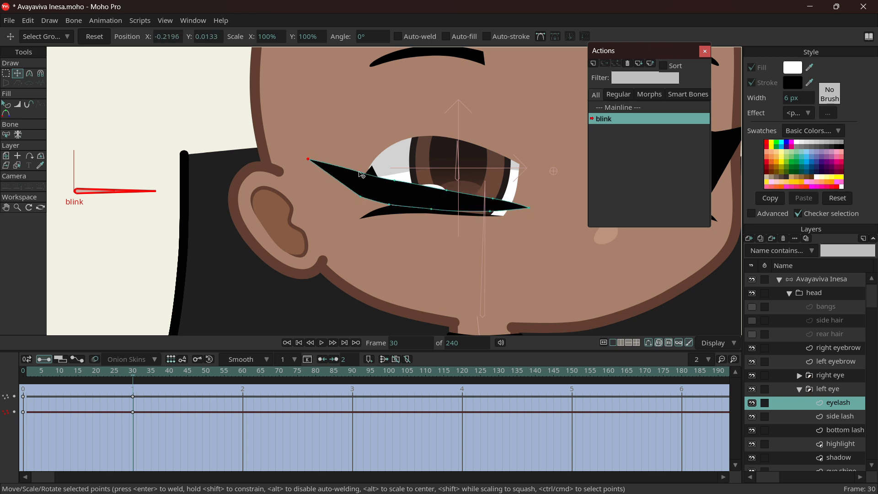
pyautogui.moveTo(361, 174); pyautogui.dragTo(432, 212)
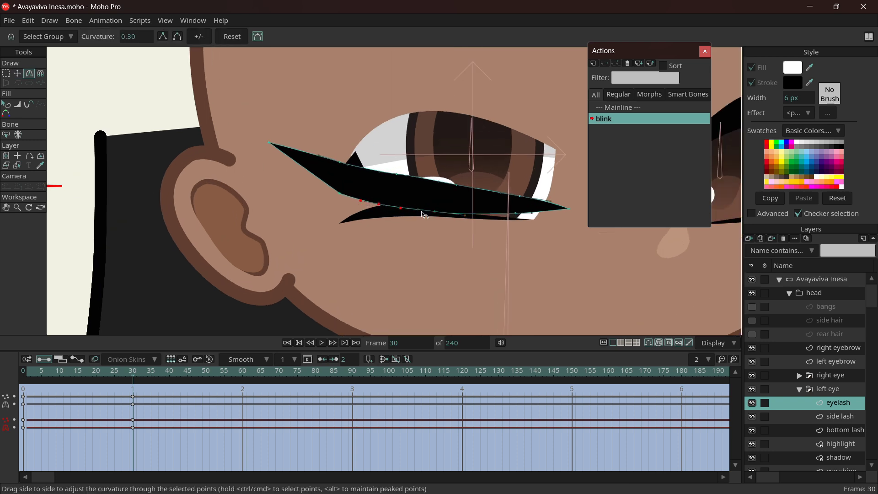
# Flatten the eyelash's lower edge with Curvature and nudge upper-edge points across the eye.
pyautogui.moveTo(422, 214); pyautogui.dragTo(420, 179)
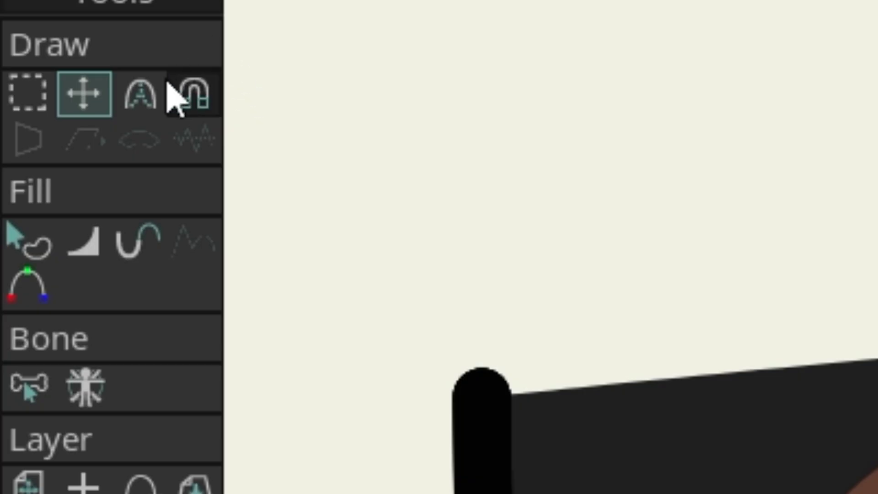
pyautogui.click(136, 92)
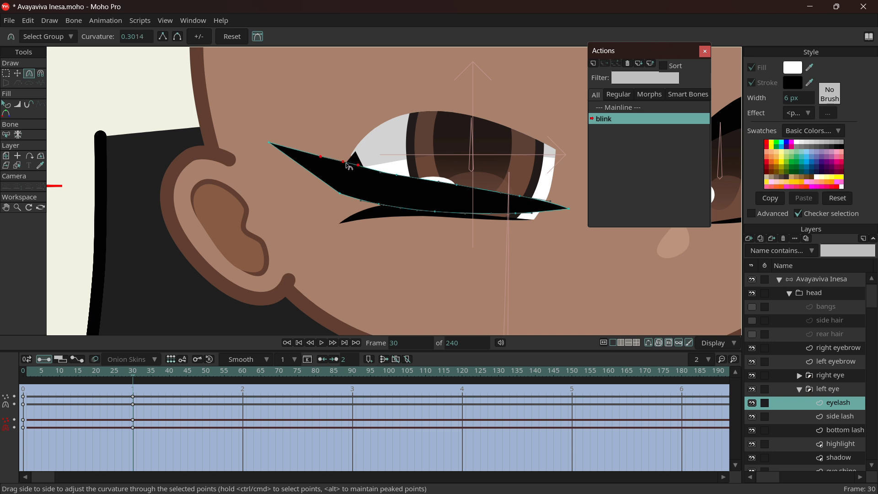
pyautogui.click(18, 73)
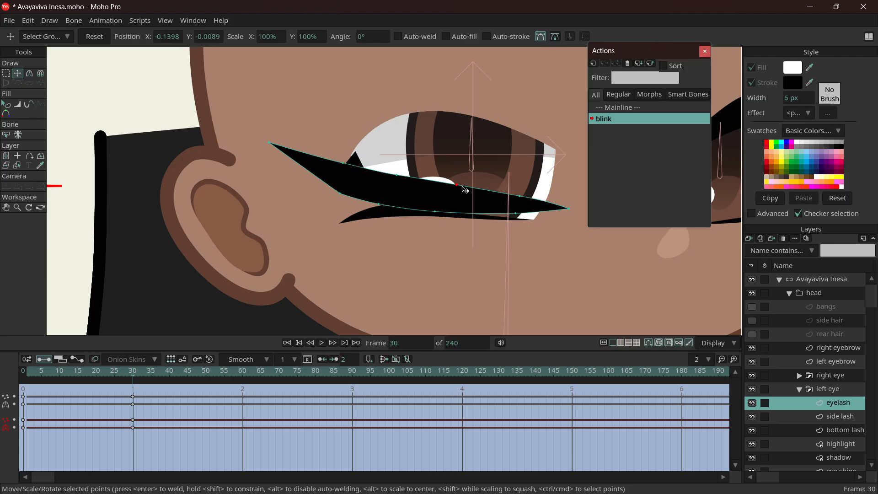
pyautogui.moveTo(460, 186); pyautogui.dragTo(568, 204)
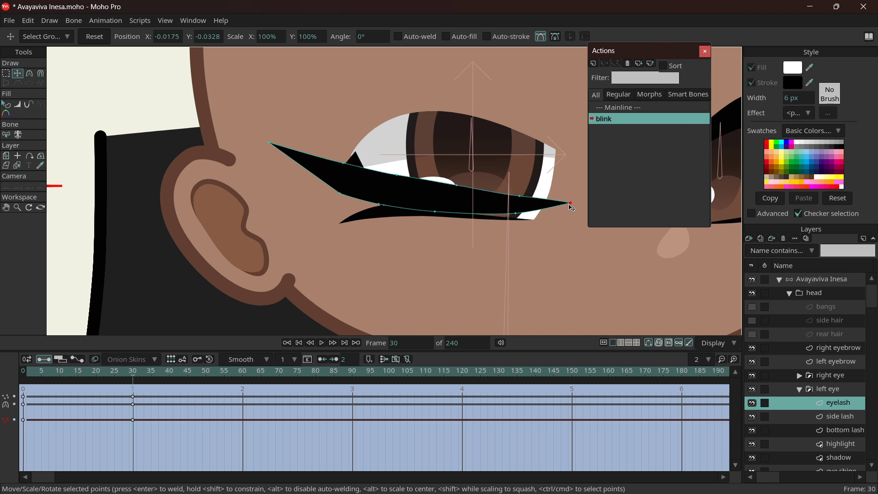
pyautogui.moveTo(571, 204); pyautogui.dragTo(483, 189)
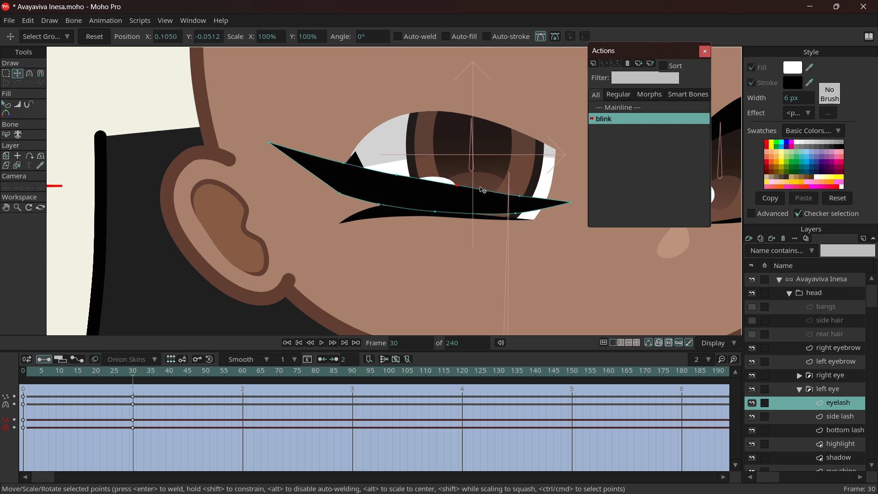
pyautogui.moveTo(456, 185); pyautogui.dragTo(521, 195)
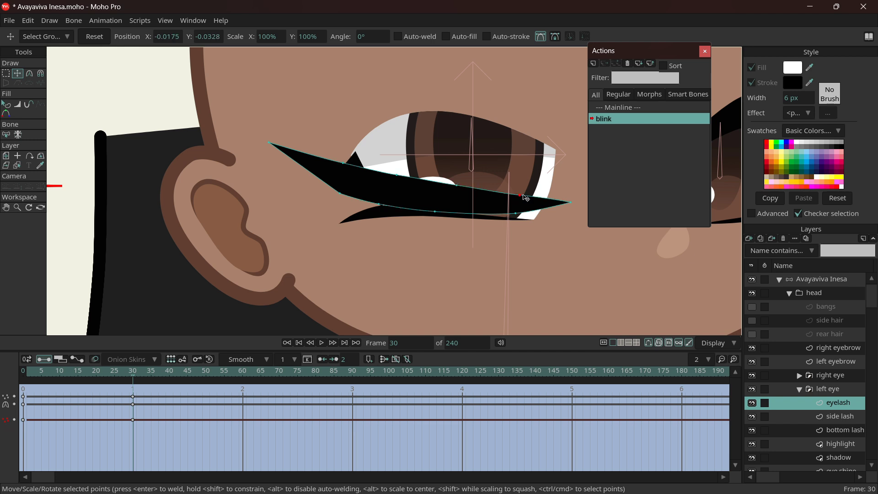
pyautogui.moveTo(526, 196); pyautogui.dragTo(504, 195)
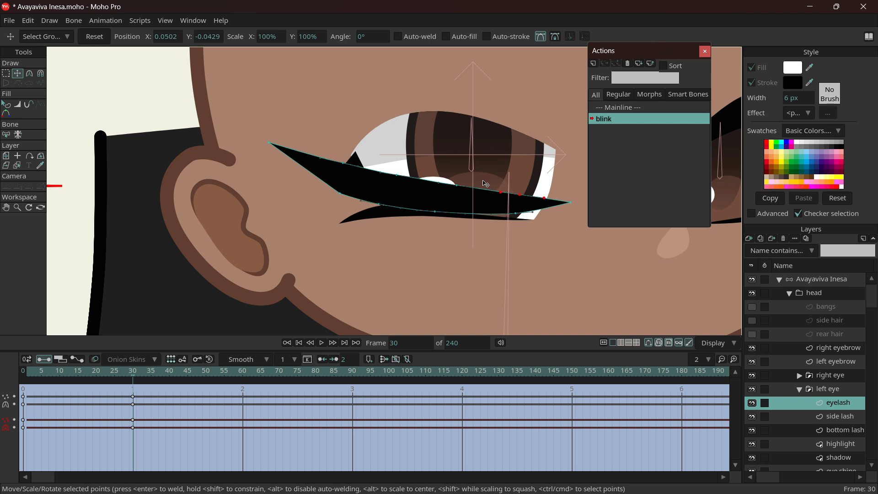
# Scrub the blink action between its start, mid-blink and closed frame 30 to check the lid.
pyautogui.click(117, 370)
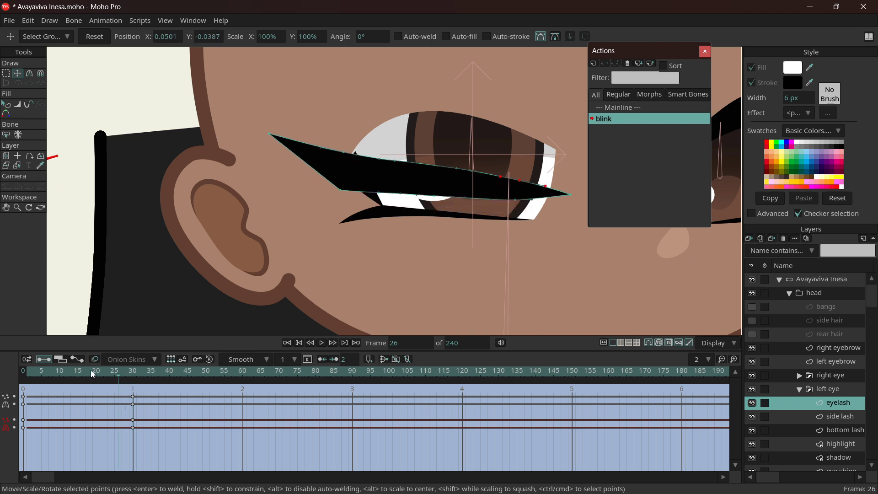
pyautogui.click(133, 370)
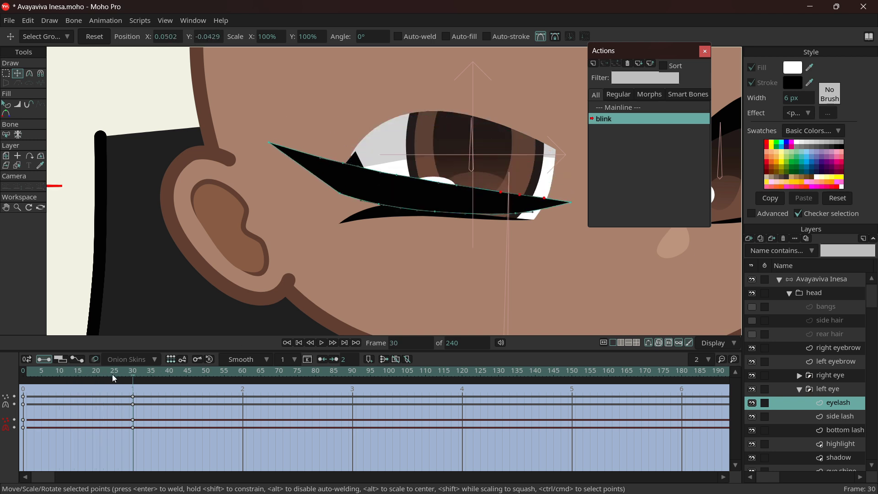
pyautogui.click(41, 370)
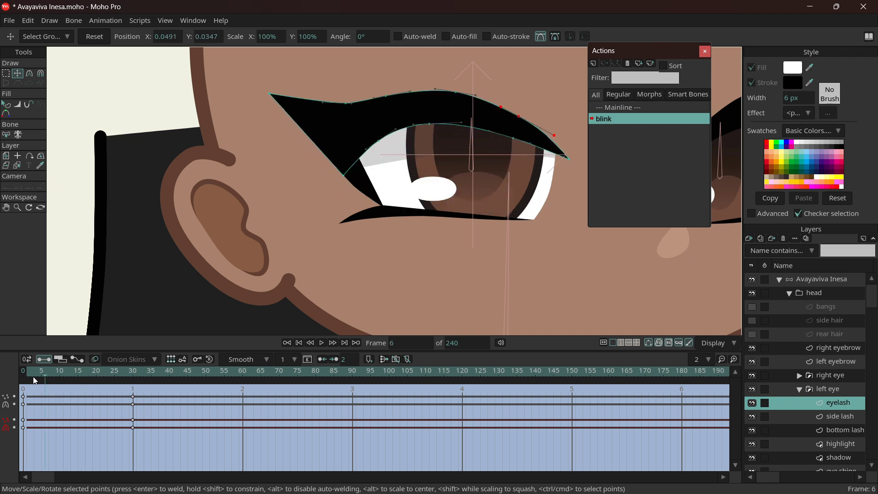
pyautogui.click(132, 370)
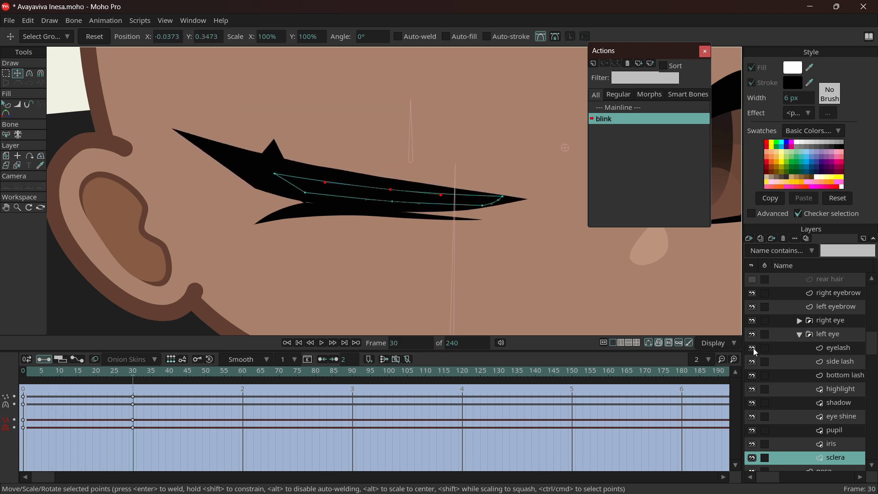
pyautogui.moveTo(756, 351)
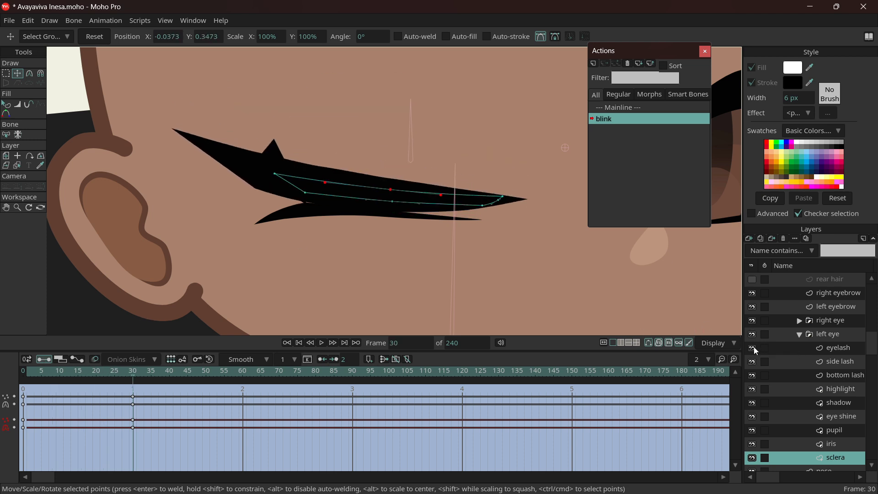
# Hide the eyelash layer and raise the left bottom lash points against the closed lid.
pyautogui.click(753, 347)
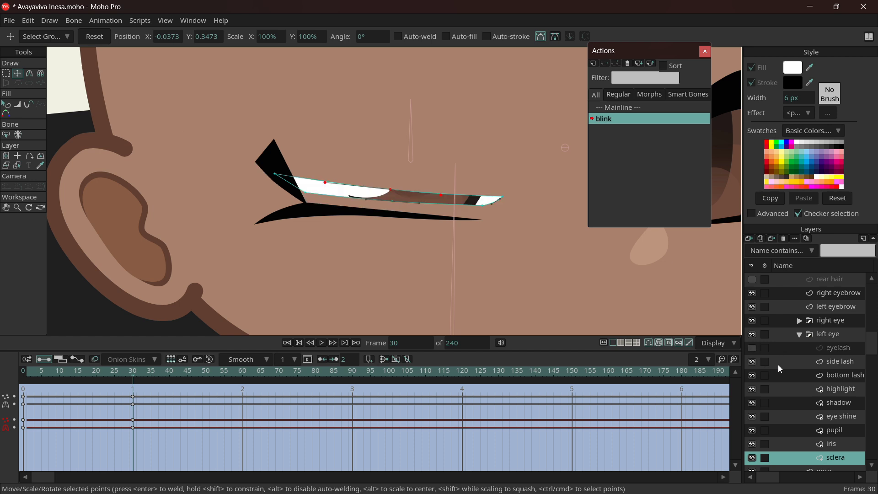
pyautogui.click(842, 375)
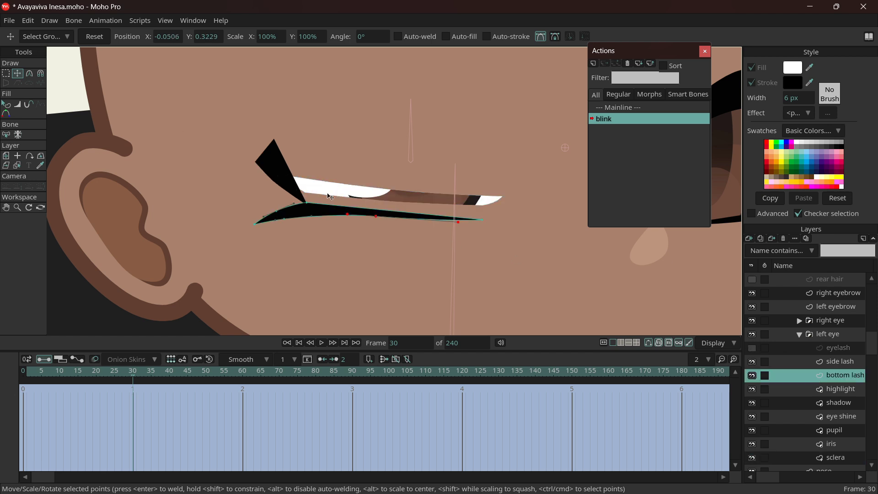
pyautogui.click(94, 36)
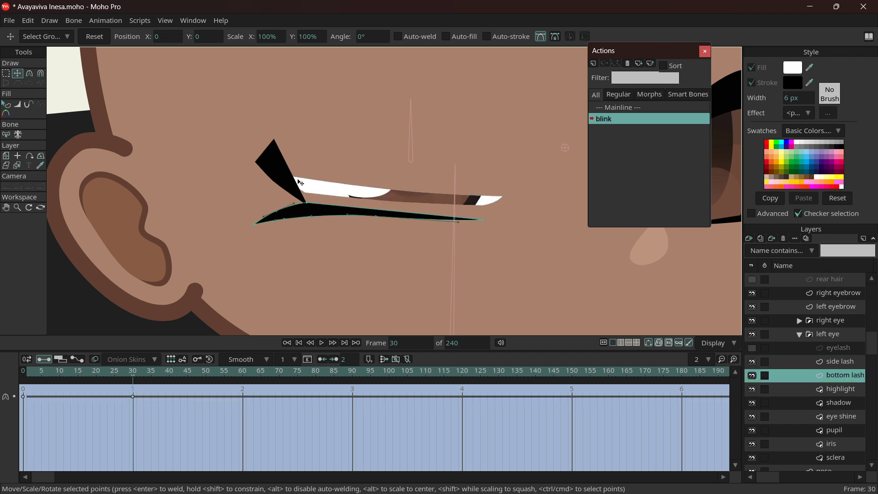
pyautogui.click(839, 361)
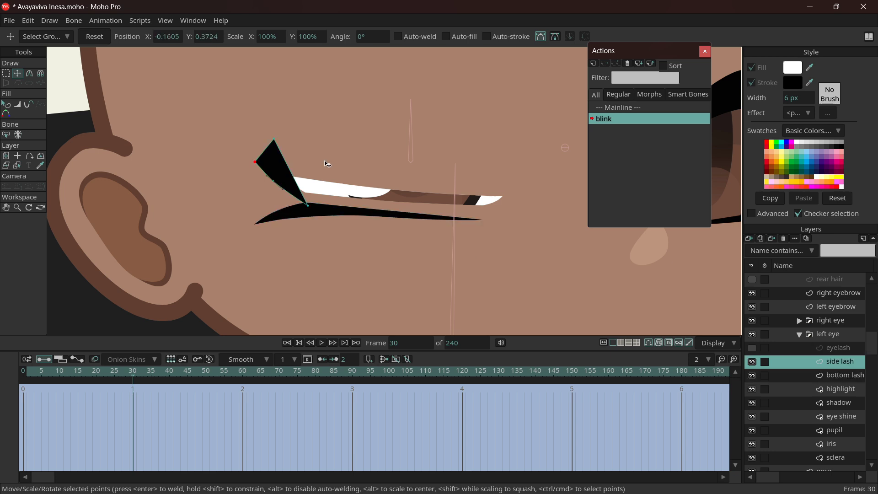
pyautogui.moveTo(335, 162)
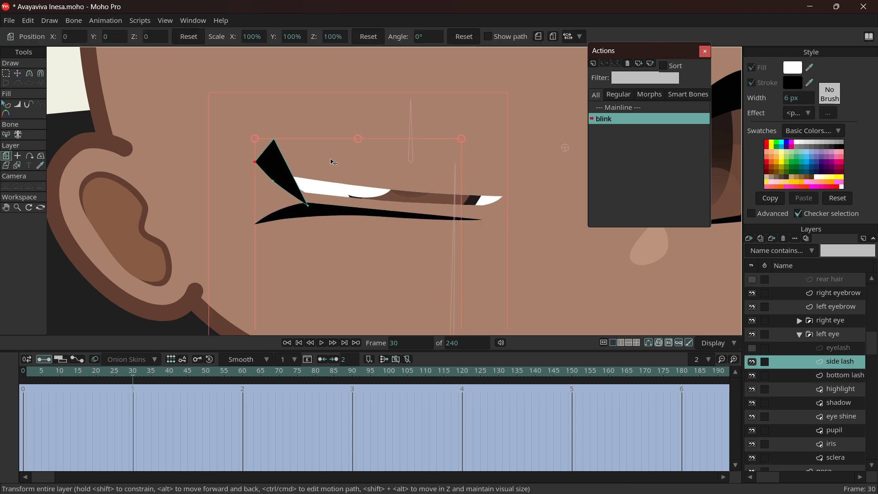
pyautogui.click(6, 73)
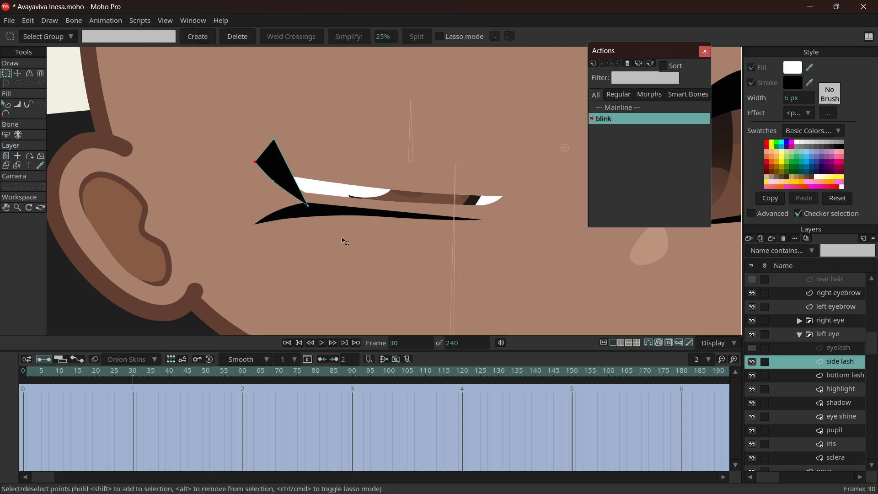
pyautogui.moveTo(195, 85); pyautogui.dragTo(344, 244)
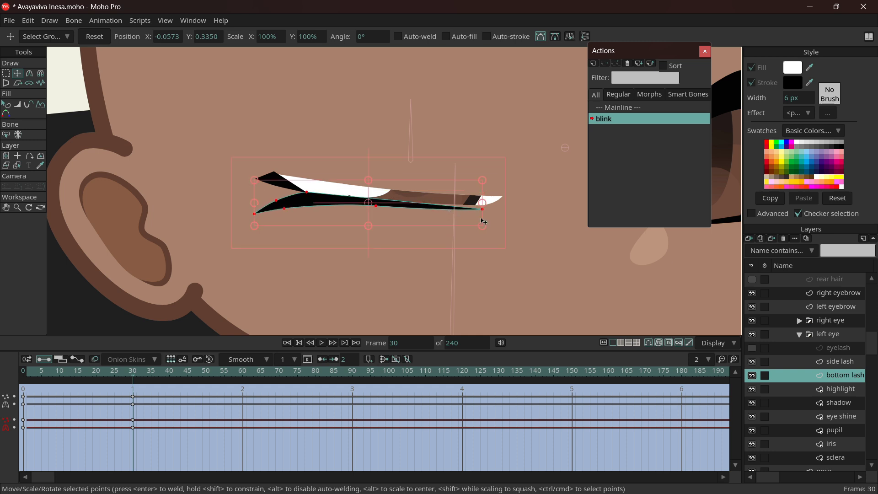
pyautogui.moveTo(481, 212); pyautogui.dragTo(459, 210)
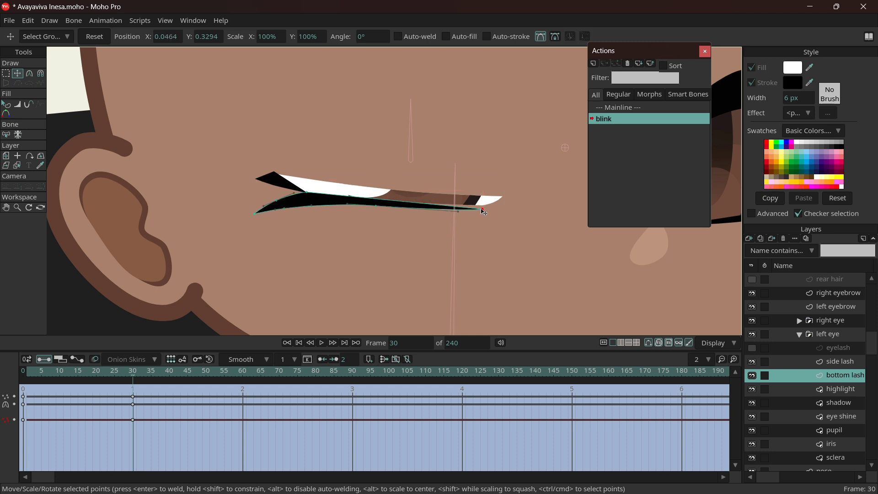
pyautogui.moveTo(481, 212); pyautogui.dragTo(481, 208)
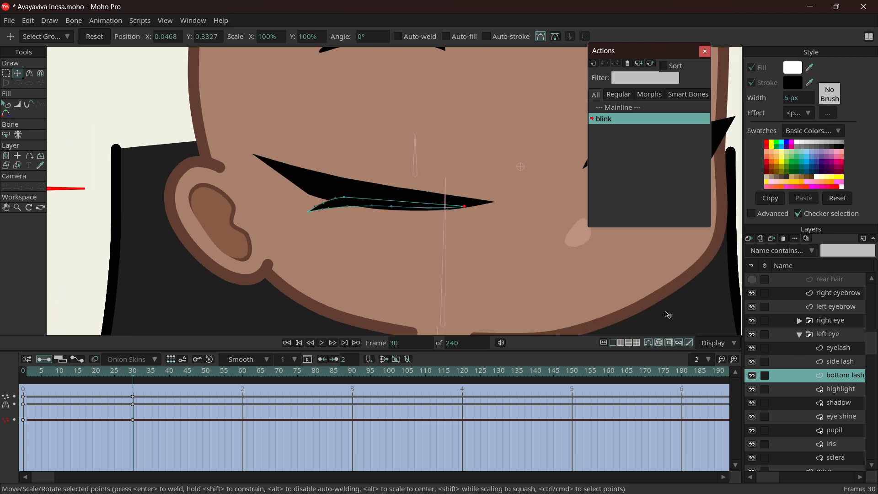
# Select the left eyebrow layer and scrub the blink frames to check the closing eye.
pyautogui.click(833, 306)
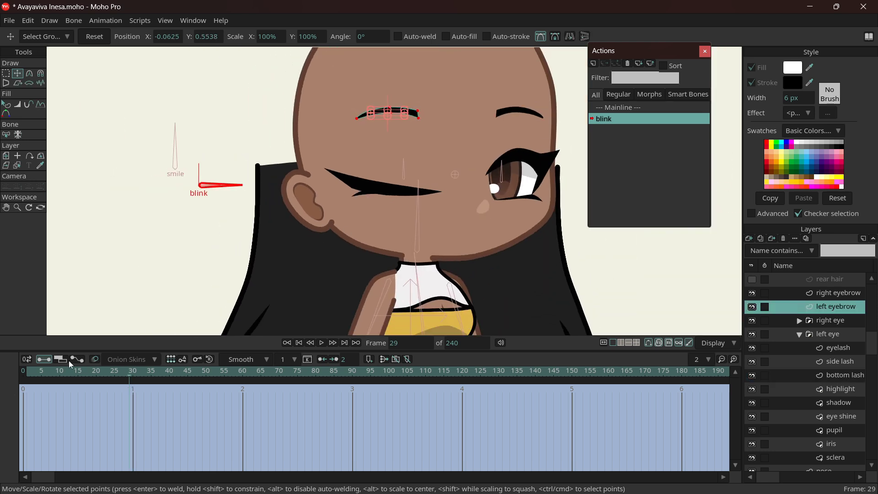
pyautogui.click(38, 370)
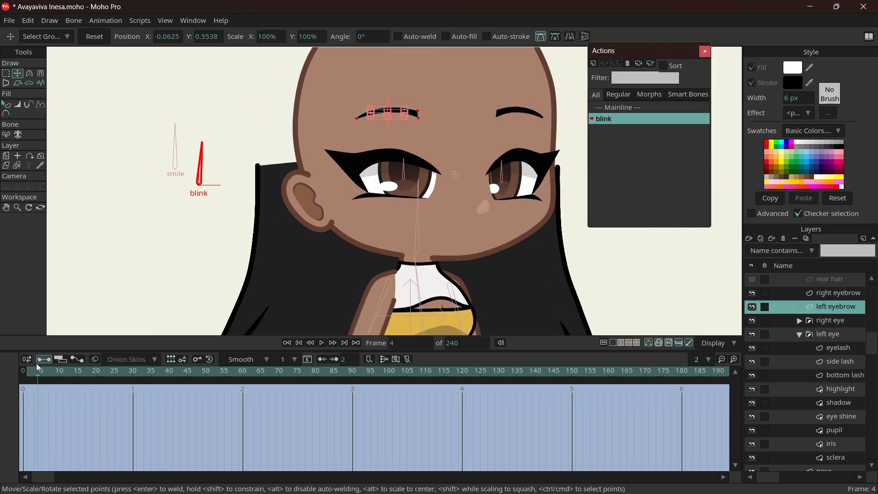
pyautogui.click(124, 370)
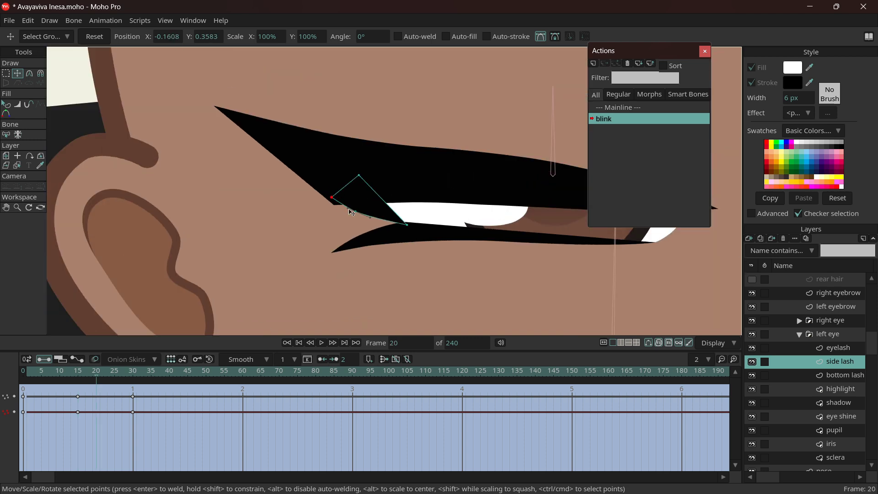
pyautogui.click(115, 370)
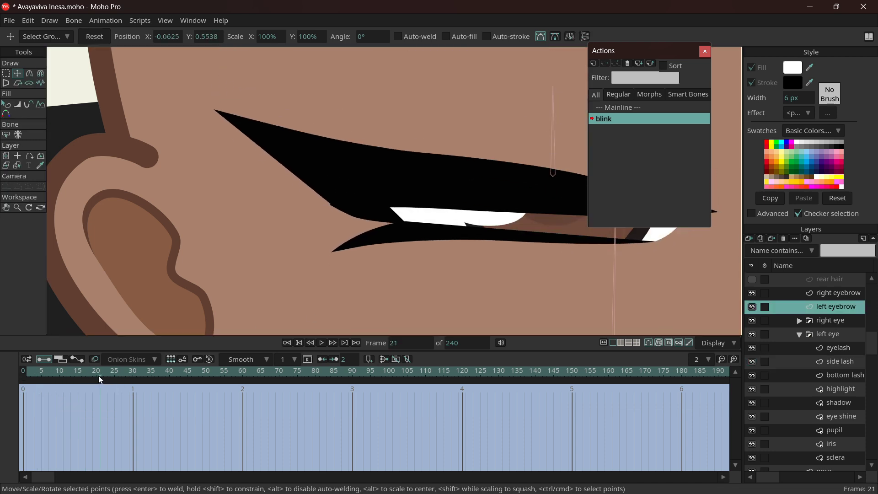
pyautogui.click(838, 361)
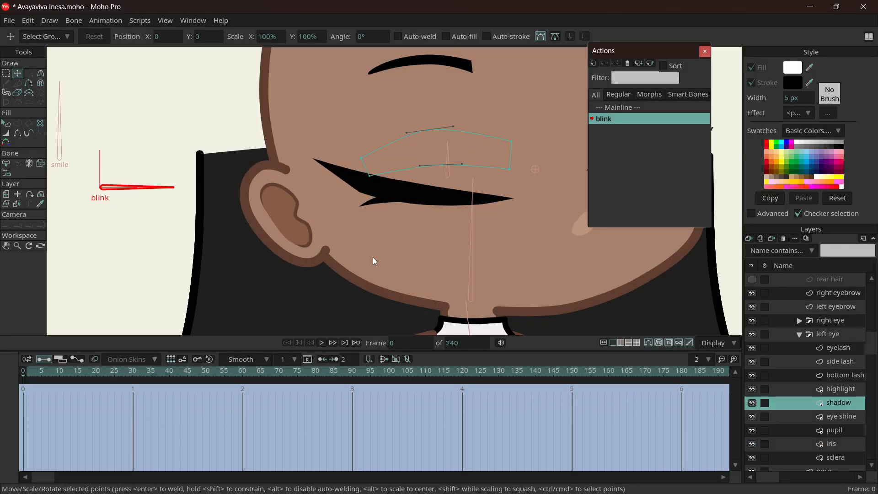
# Jump to a partly closed blink frame and select all of the shadow's points.
pyautogui.click(59, 369)
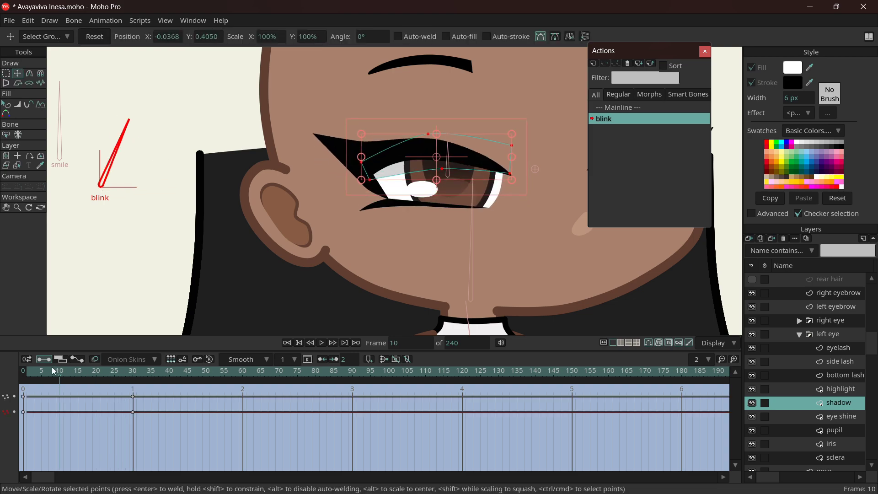
pyautogui.press('ctrl+s')
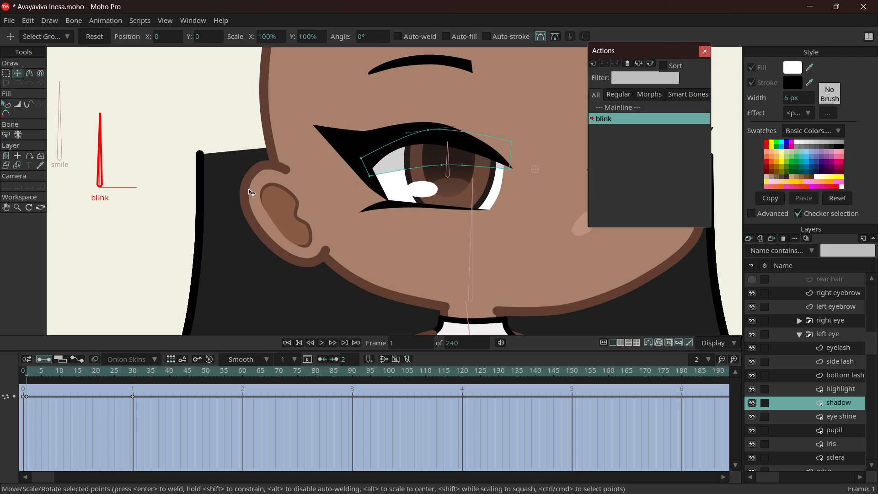
pyautogui.moveTo(63, 155)
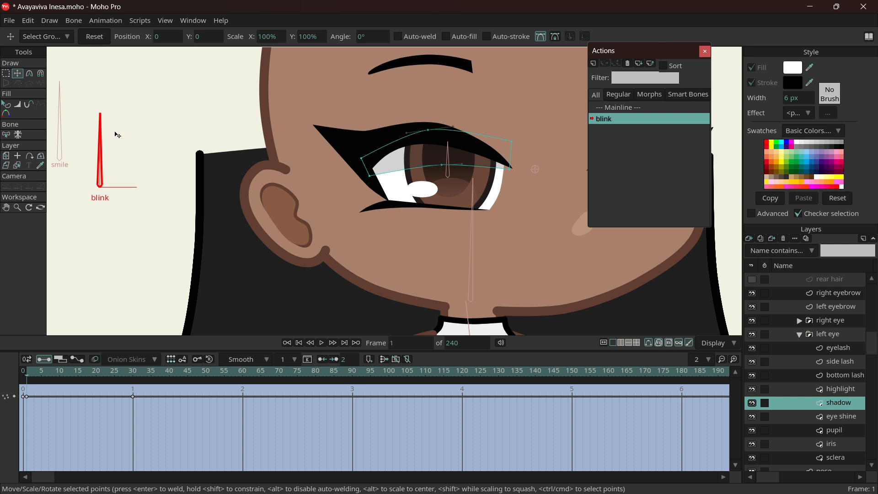
pyautogui.moveTo(686, 175)
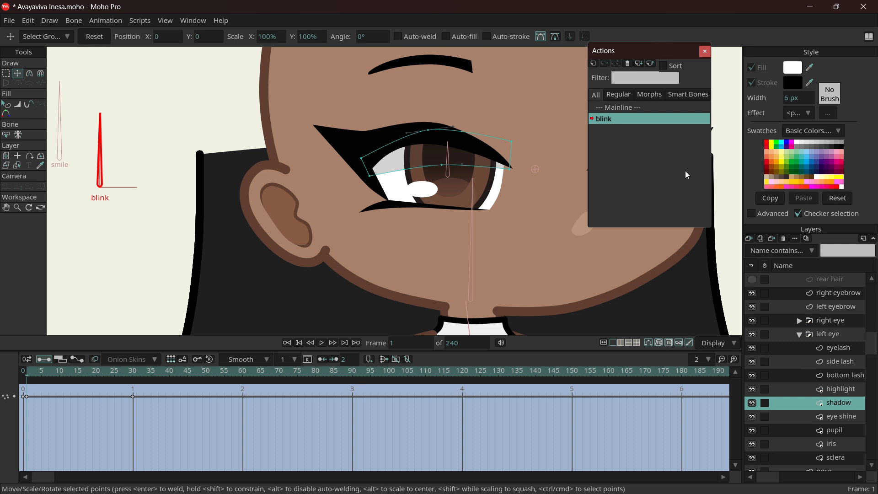
pyautogui.moveTo(606, 228)
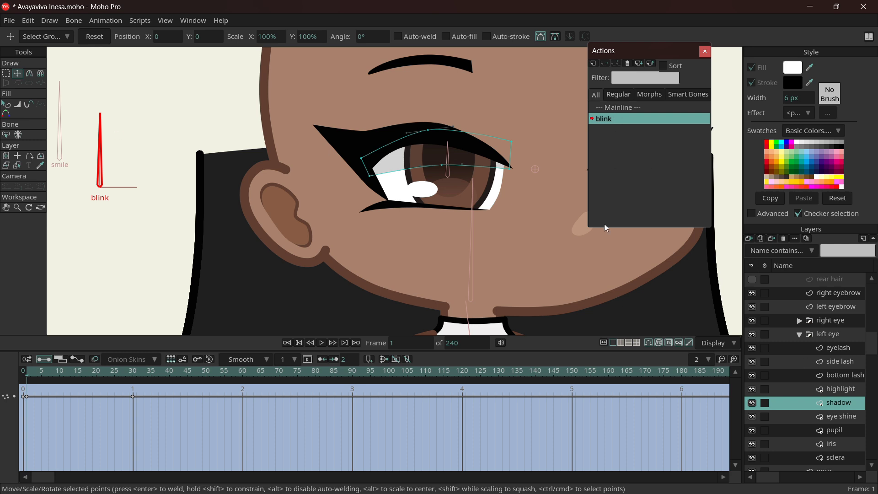
pyautogui.moveTo(618, 115)
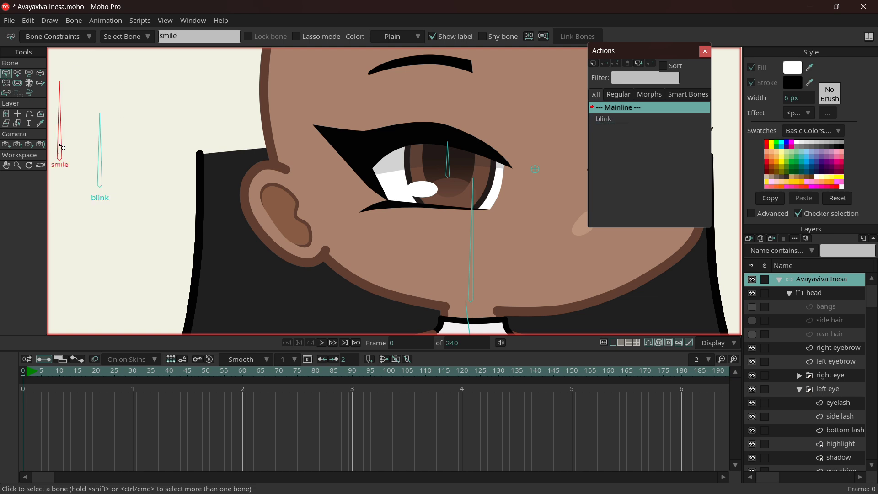
pyautogui.moveTo(114, 112)
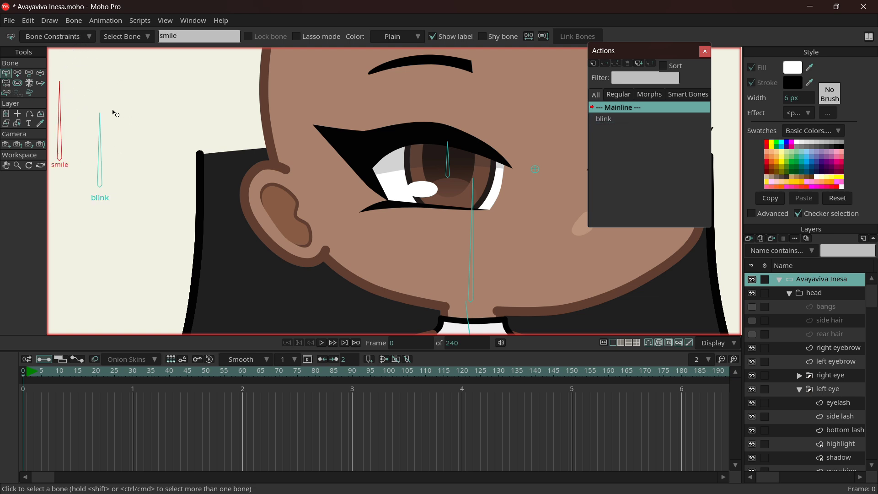
# Give the smile bone angle constraints from -90° to 0°.
pyautogui.click(604, 119)
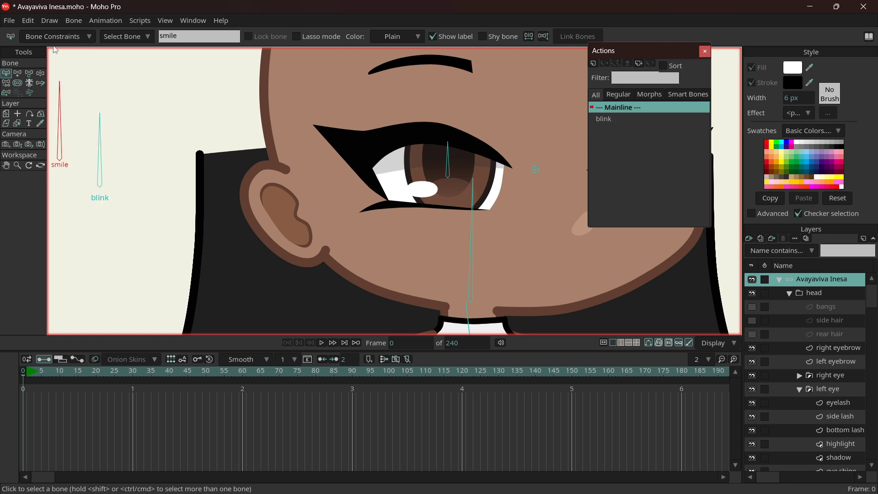
pyautogui.click(53, 36)
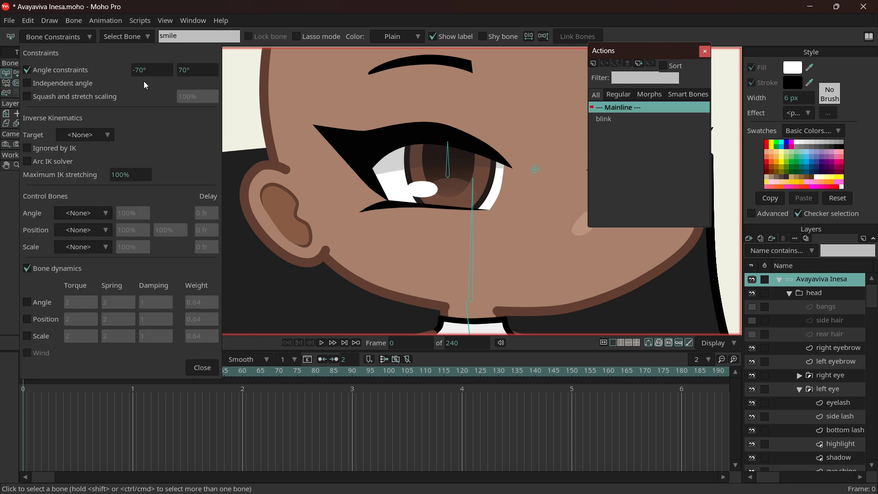
pyautogui.click(151, 69)
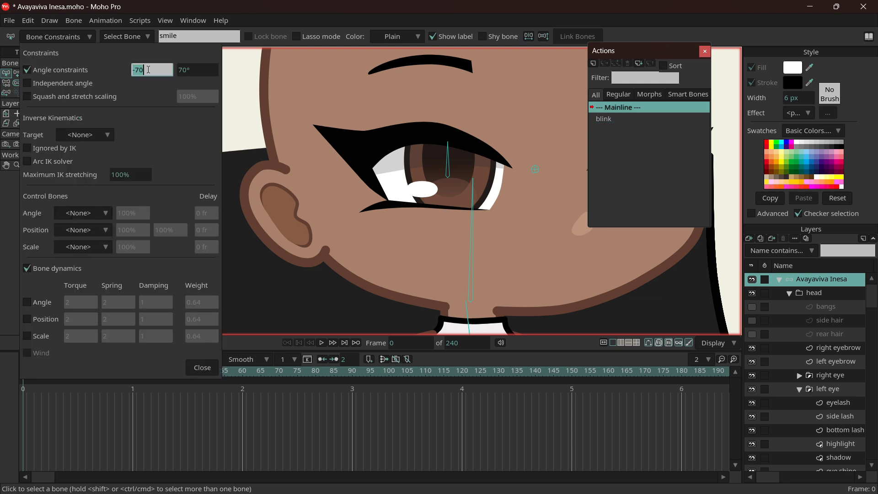
pyautogui.write('-90°')
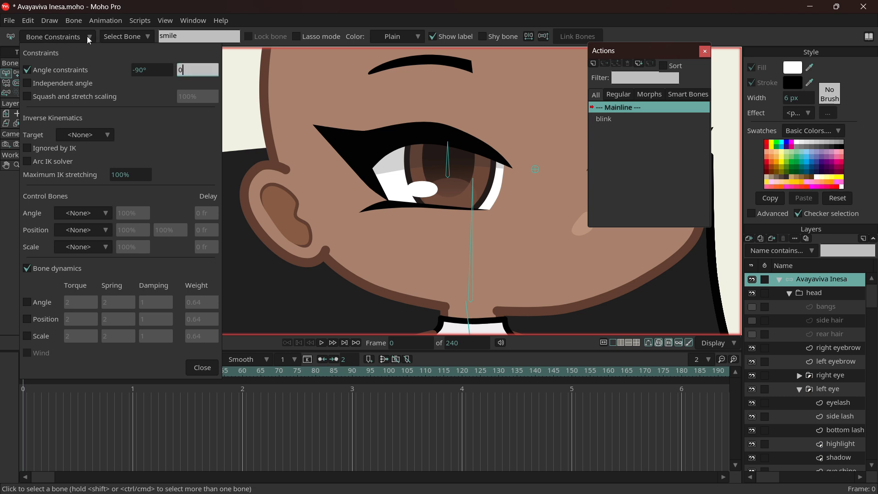
pyautogui.click(200, 367)
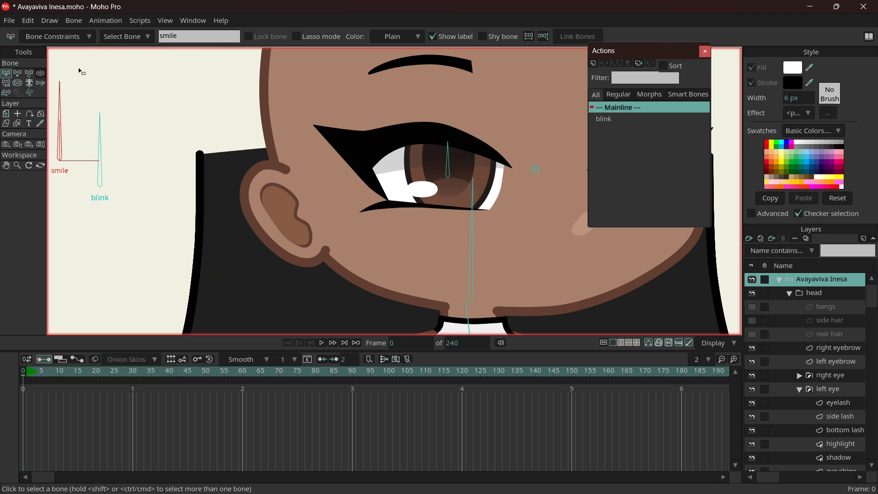
pyautogui.moveTo(76, 79)
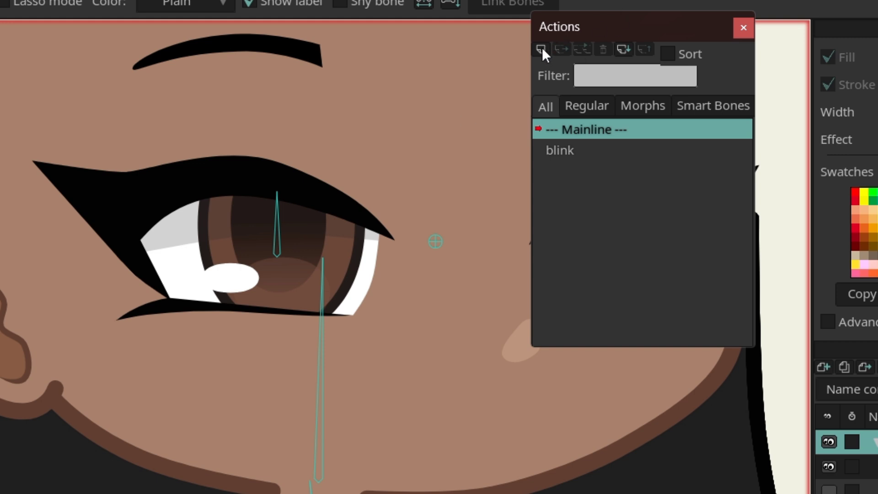
# Add a new action named 'smile' and move to its frame 30.
pyautogui.click(540, 49)
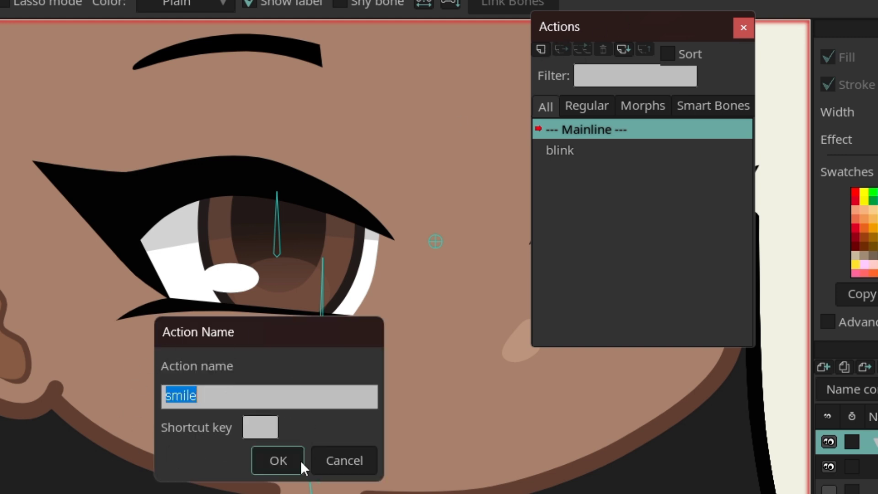
pyautogui.click(277, 461)
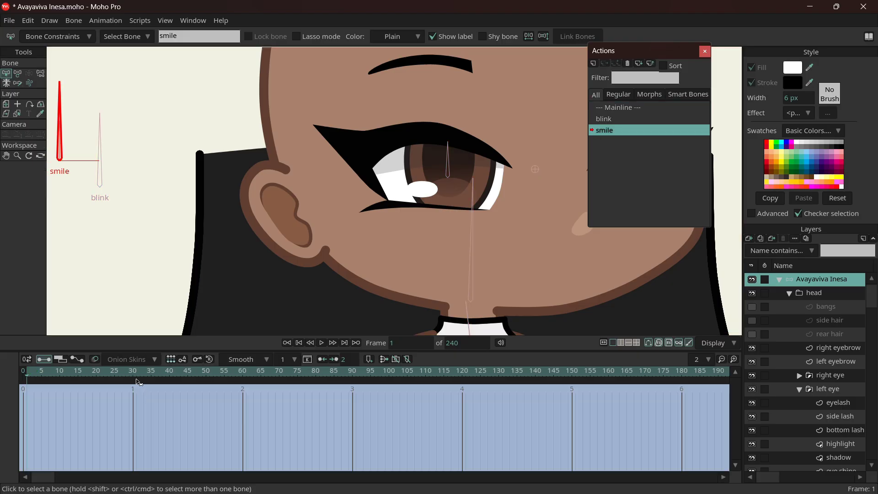
pyautogui.click(132, 379)
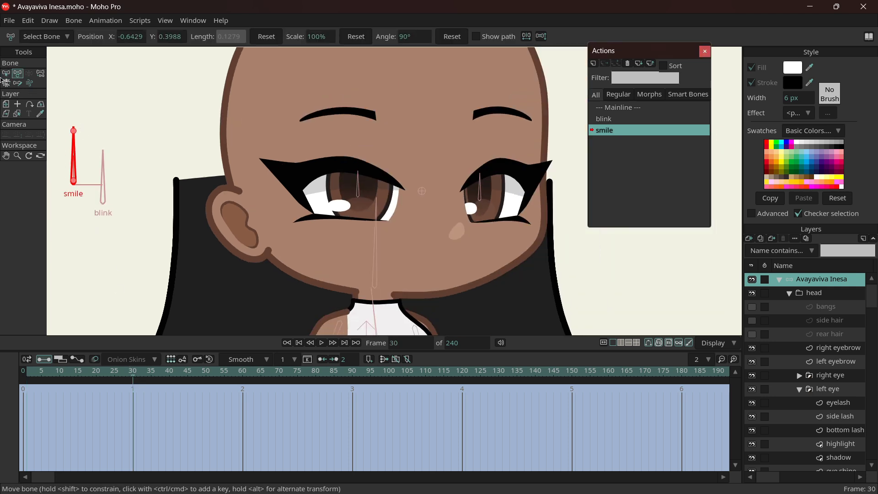
pyautogui.moveTo(6, 83)
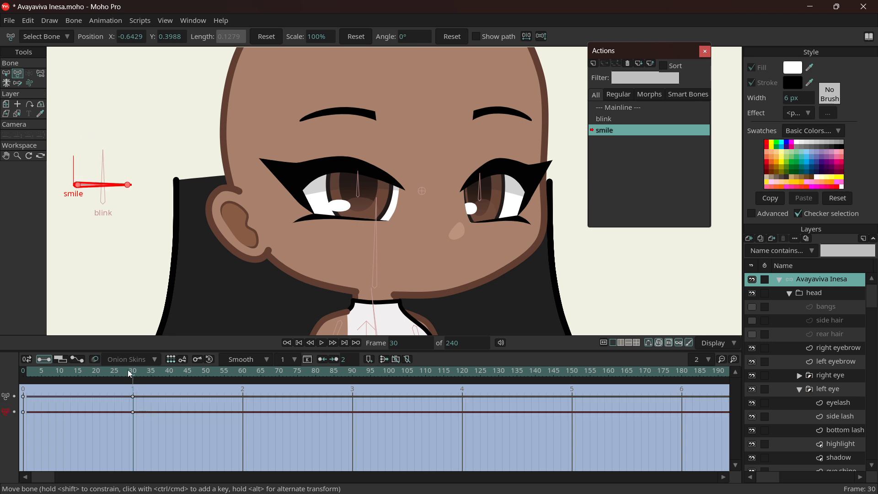
# Select the left side lash points and pull them into a smiling curve.
pyautogui.moveTo(130, 183); pyautogui.dragTo(77, 129)
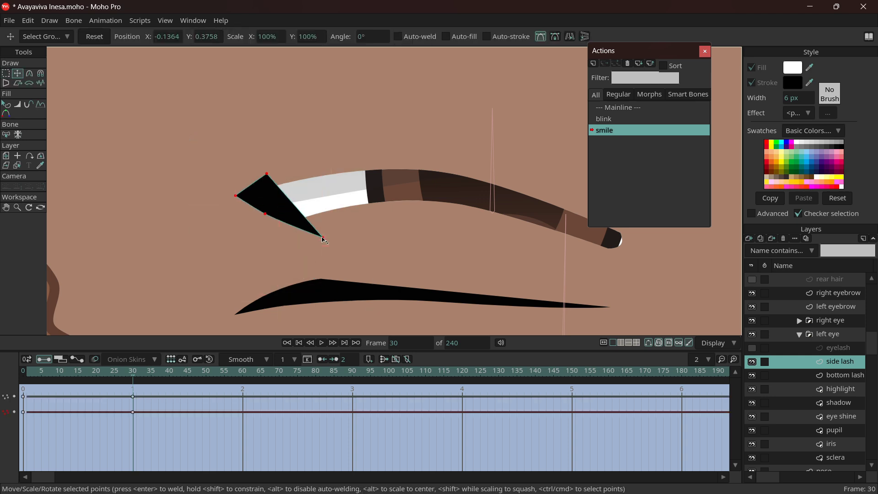
pyautogui.moveTo(324, 239); pyautogui.dragTo(318, 223)
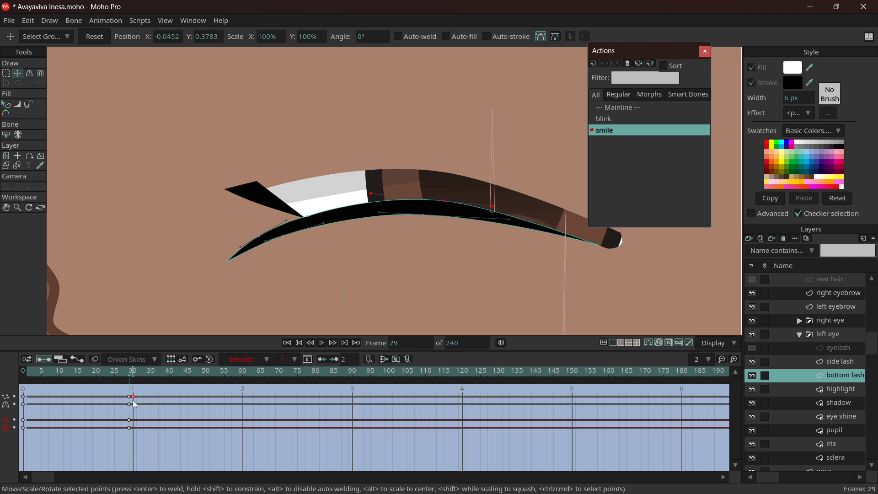
# Return to frame 30 of the smile action to edit the left eye shadow.
pyautogui.click(78, 371)
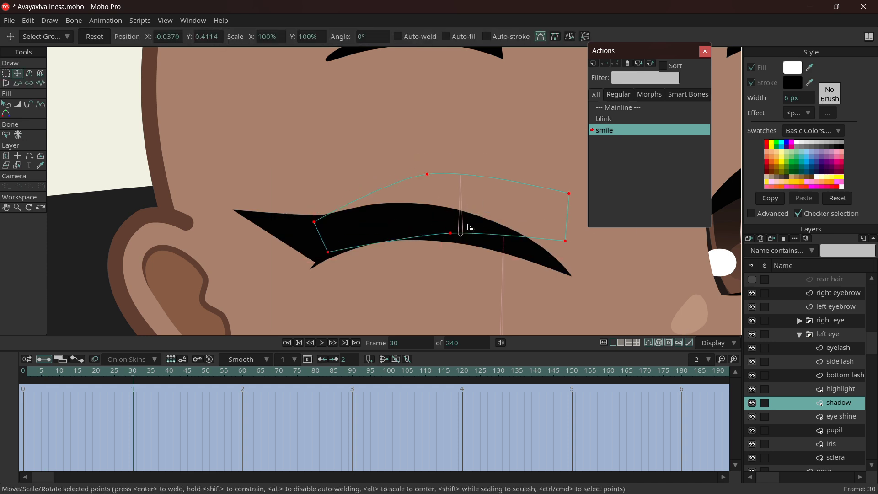
# Save the project with Ctrl+S.
pyautogui.press('ctrl+s')
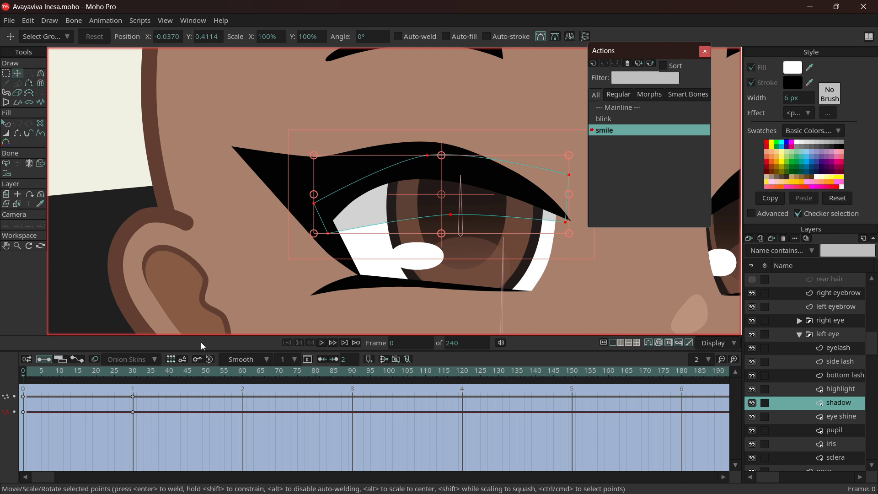
pyautogui.moveTo(790, 324)
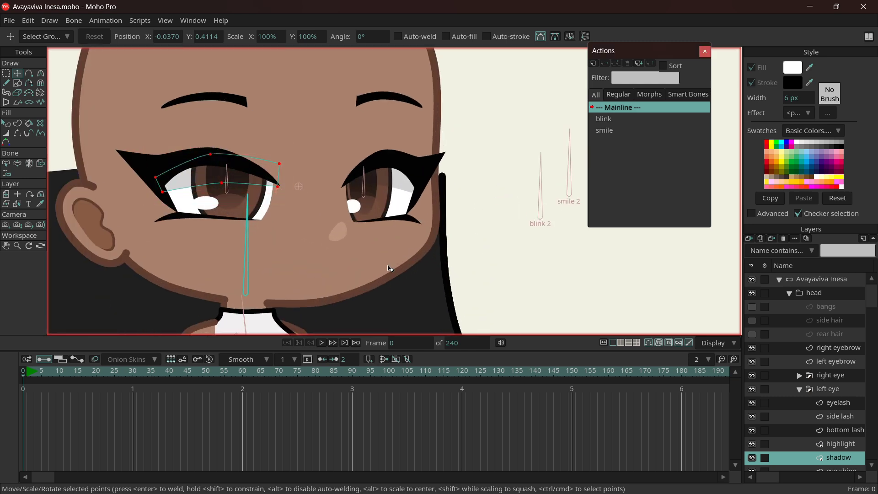
pyautogui.click(823, 457)
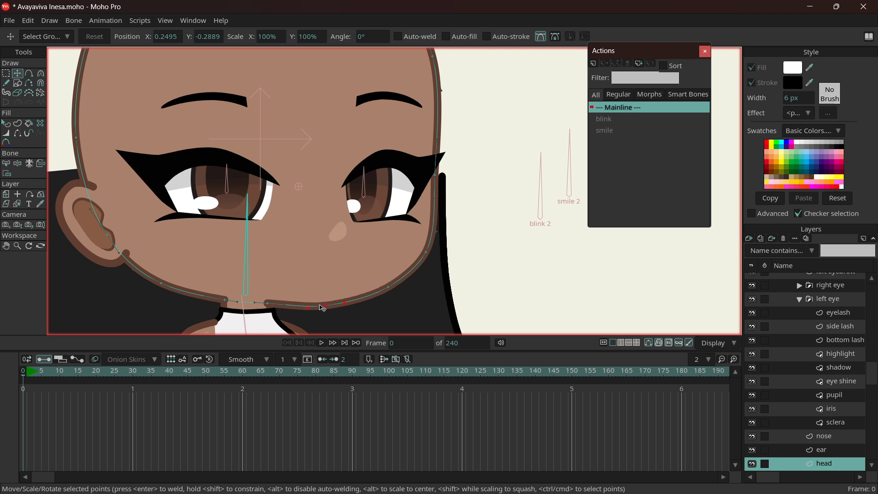
pyautogui.moveTo(322, 307); pyautogui.dragTo(274, 307)
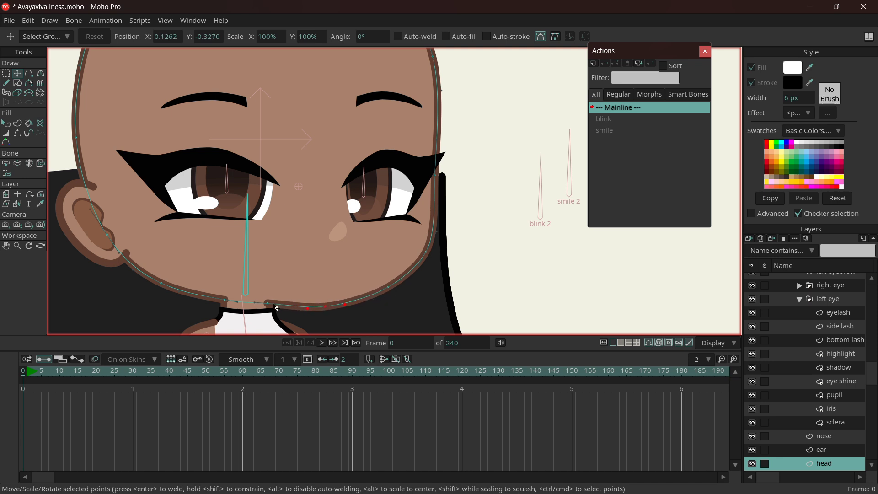
pyautogui.moveTo(323, 308)
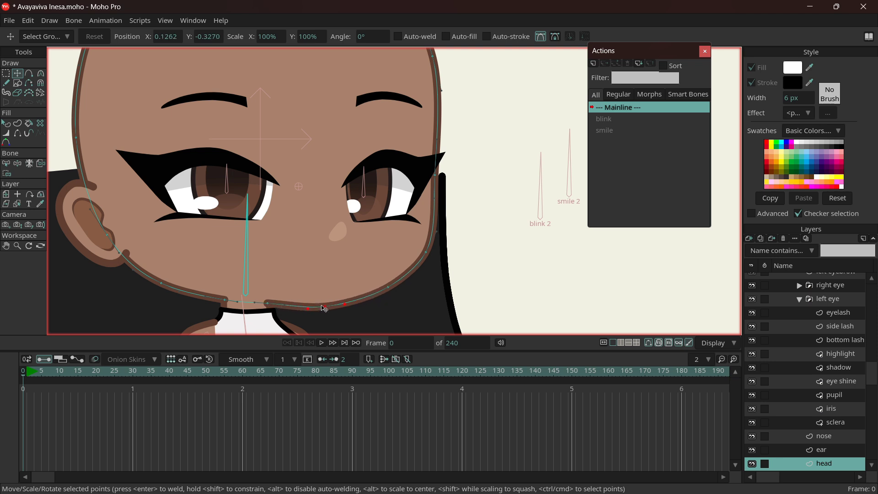
pyautogui.moveTo(322, 308); pyautogui.dragTo(377, 295)
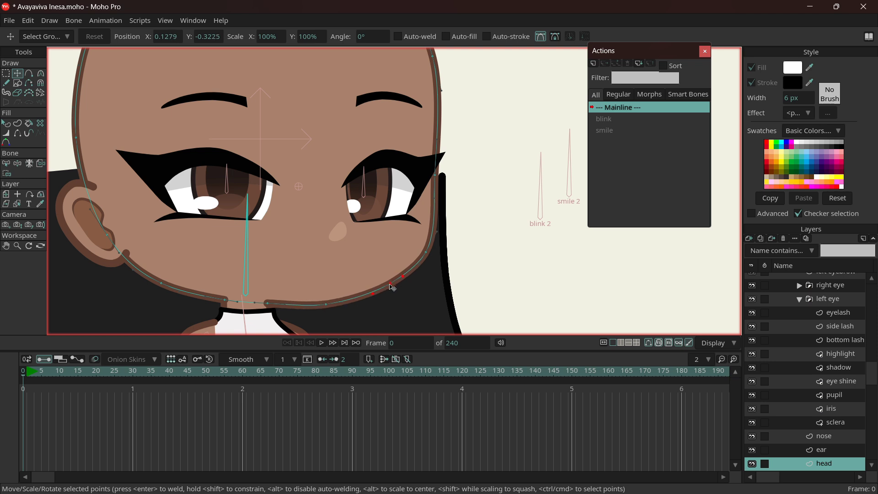
pyautogui.moveTo(392, 287); pyautogui.dragTo(426, 215)
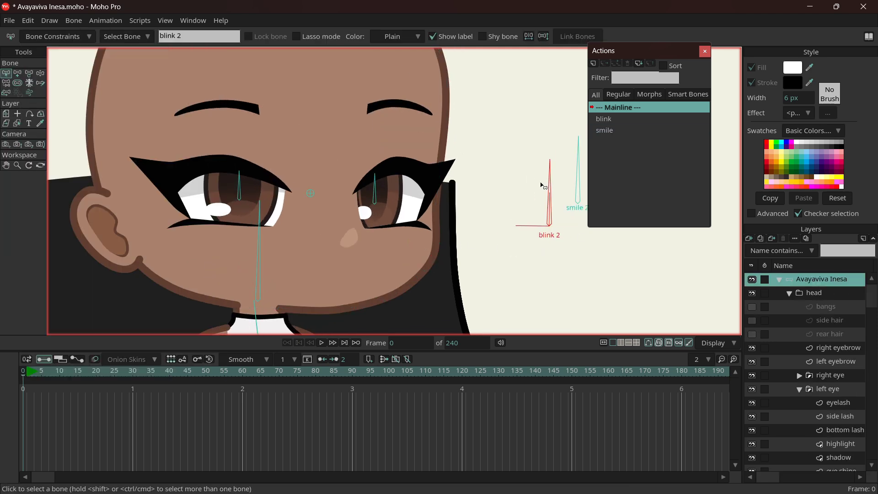
# Select the blink 2 bone and pick the eye layers' keys at frame 30.
pyautogui.click(607, 141)
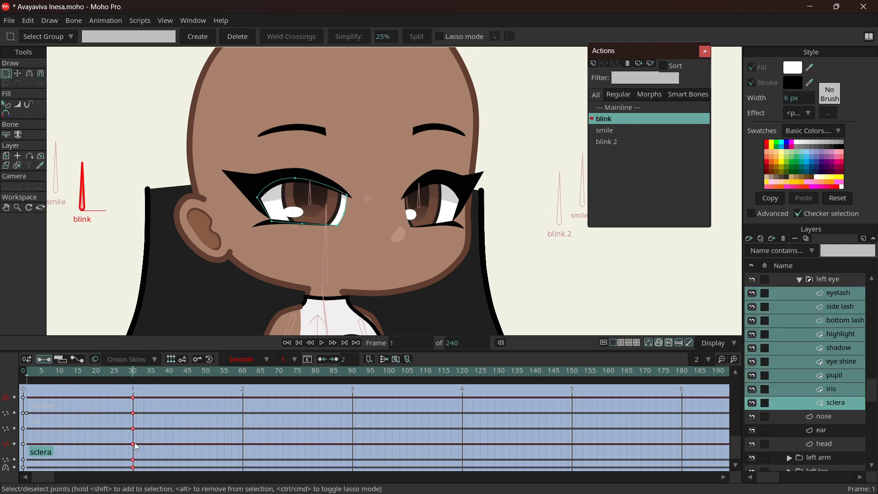
pyautogui.click(607, 141)
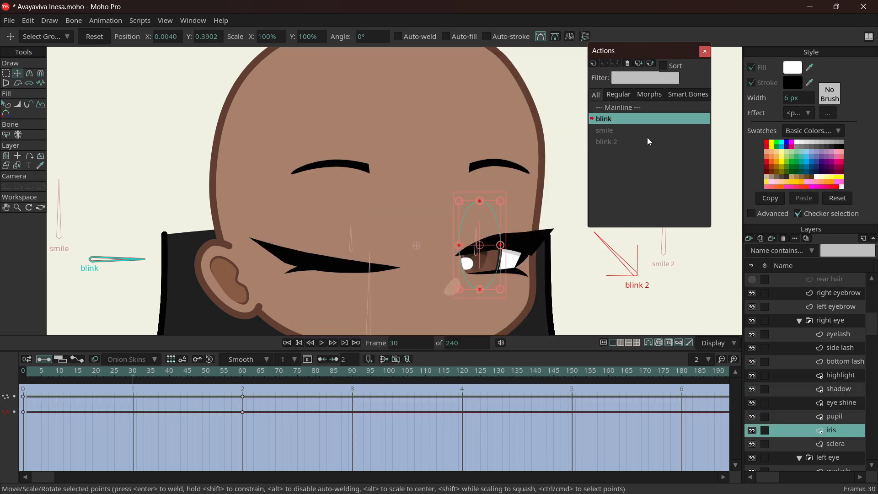
# Reshape the right eye's side lash tip mid-blink in the blink 2 action, then save.
pyautogui.click(606, 141)
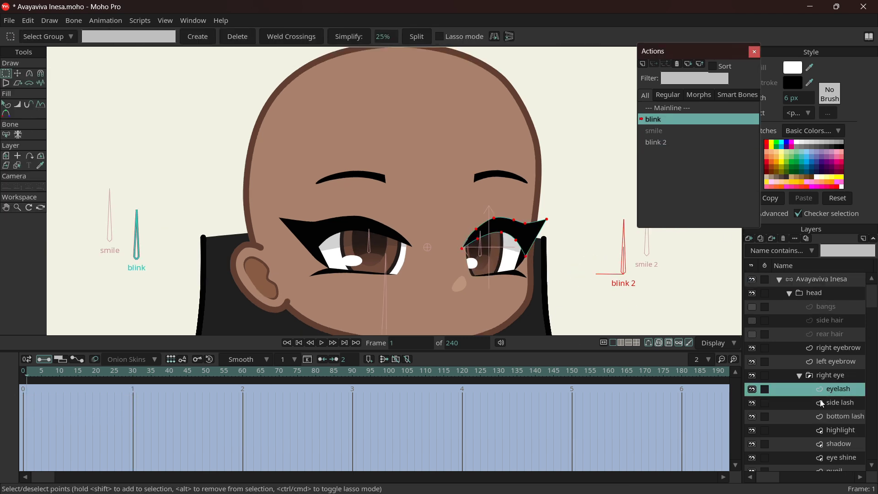
pyautogui.click(133, 370)
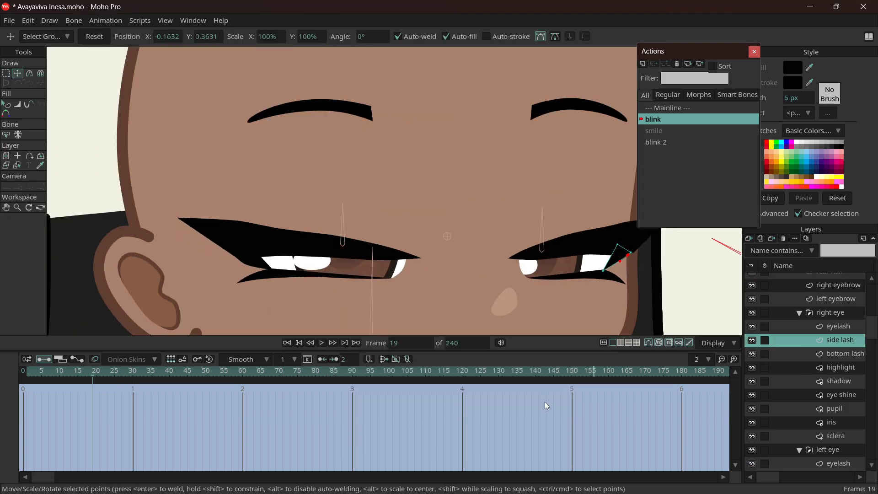
pyautogui.click(656, 142)
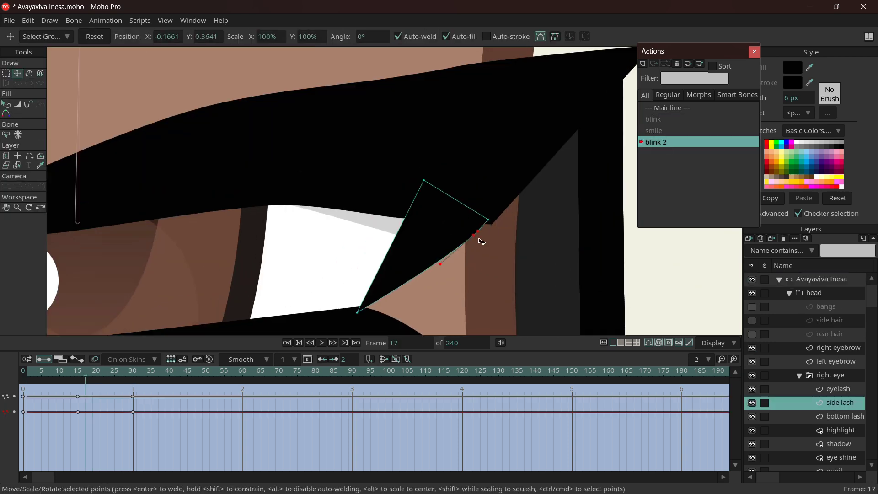
pyautogui.click(59, 380)
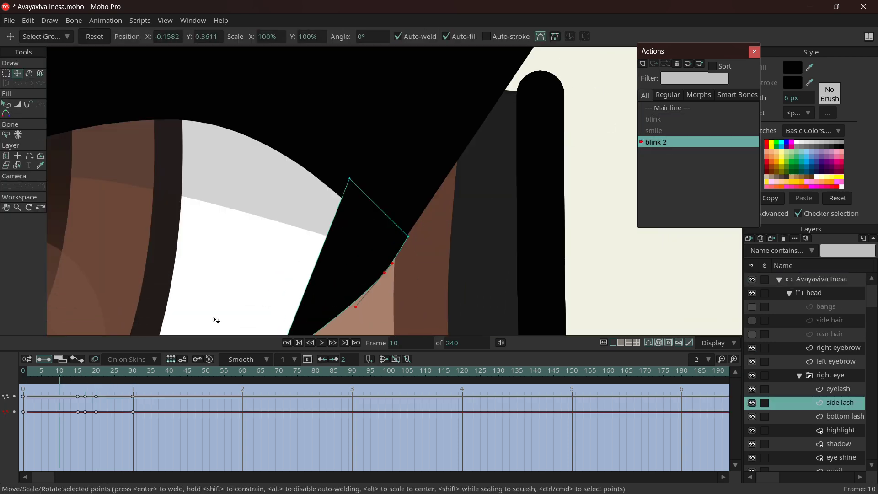
pyautogui.press('ctrl+s')
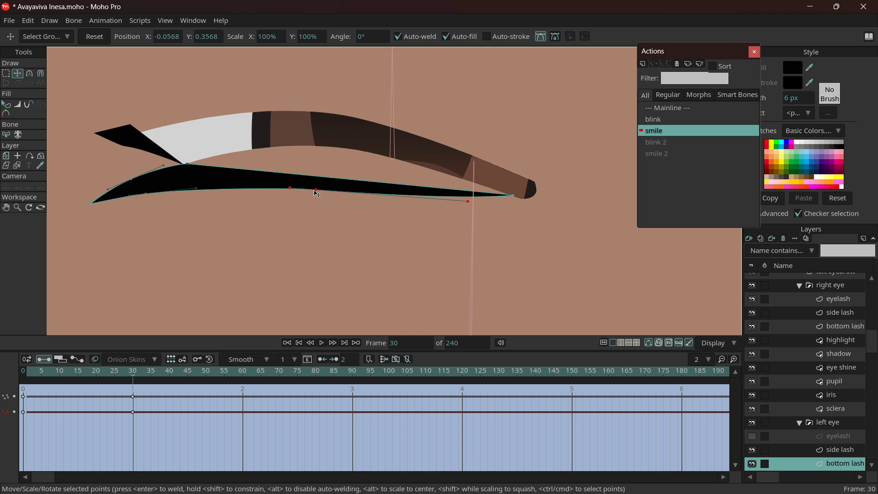
# Refine the lash points in the smile 2 pose and check an earlier frame.
pyautogui.click(39, 73)
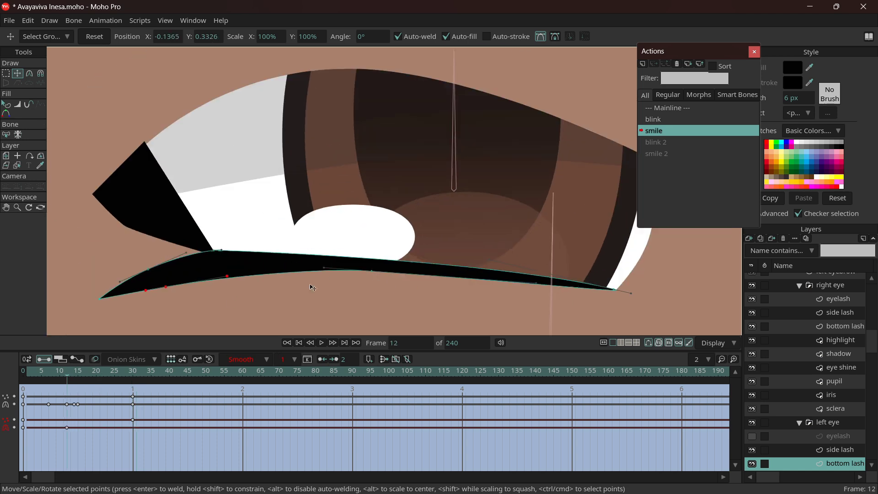
pyautogui.click(299, 343)
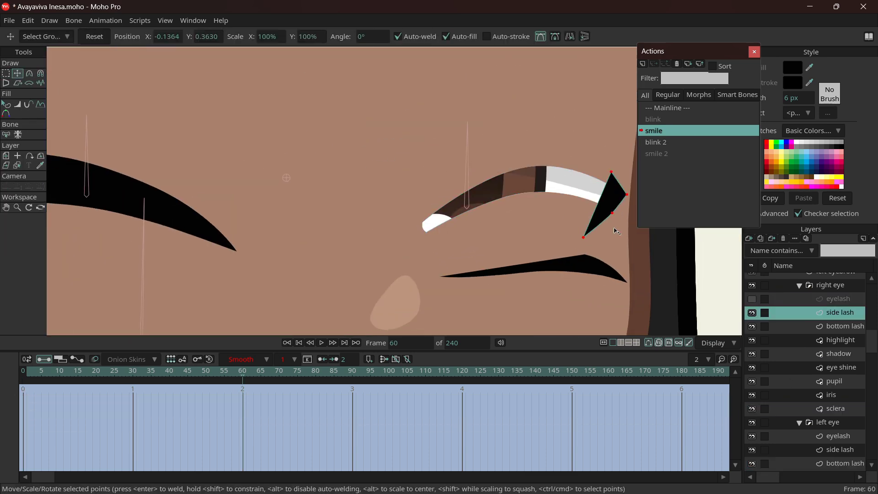
pyautogui.click(843, 326)
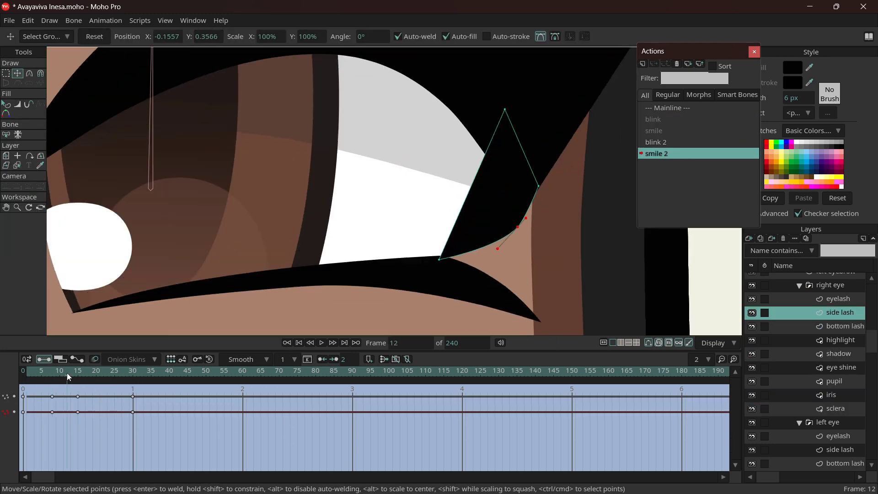
pyautogui.click(32, 370)
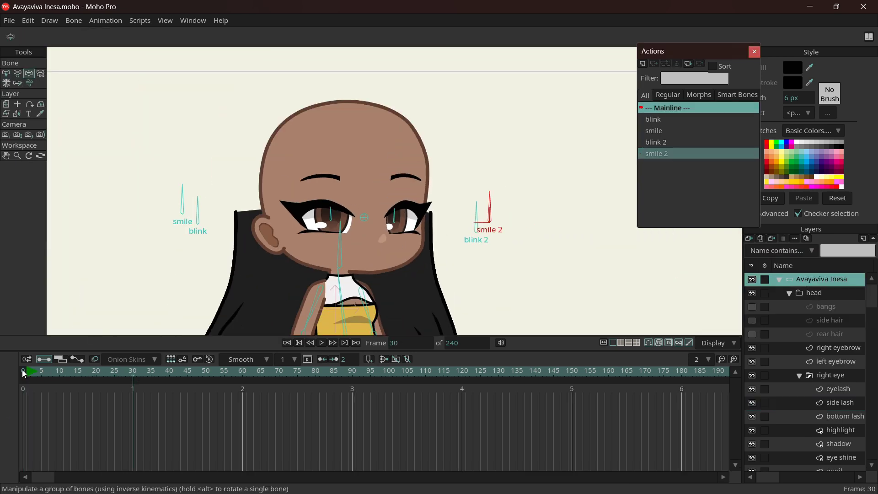
# Key the blink 2 bone on the mainline to close the eyes at frame 30 and reopen at 14.
pyautogui.click(299, 342)
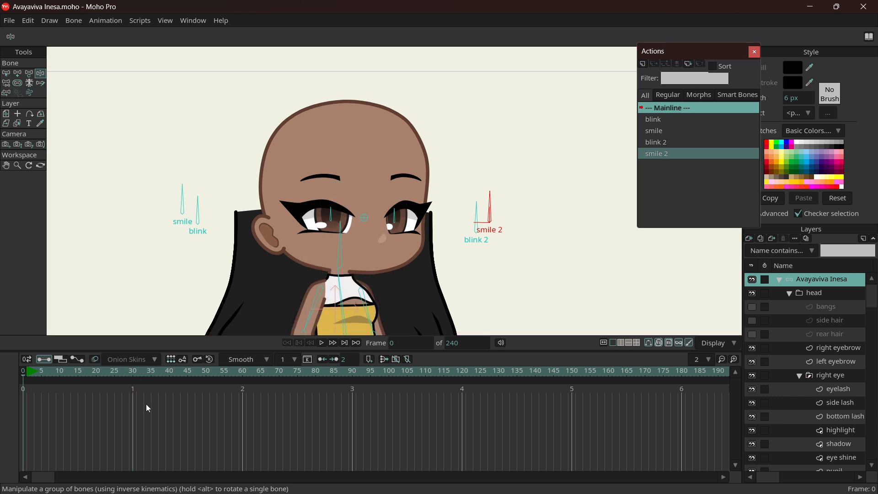
pyautogui.click(133, 371)
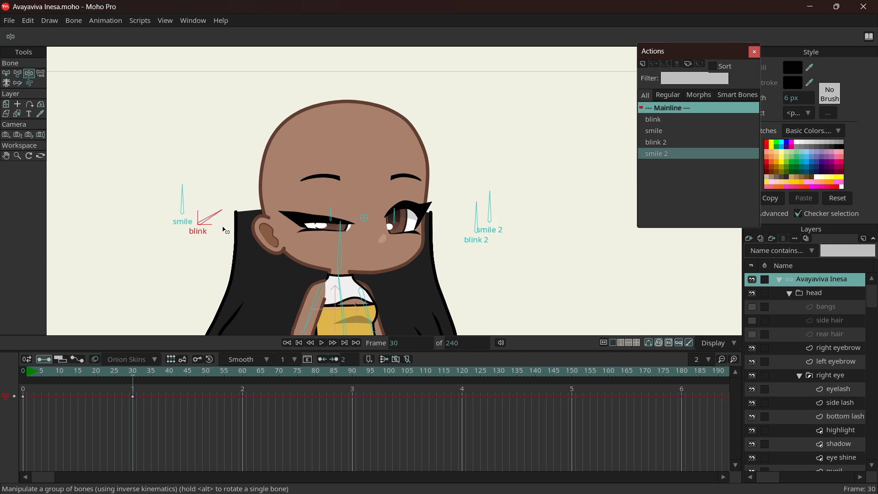
pyautogui.click(652, 118)
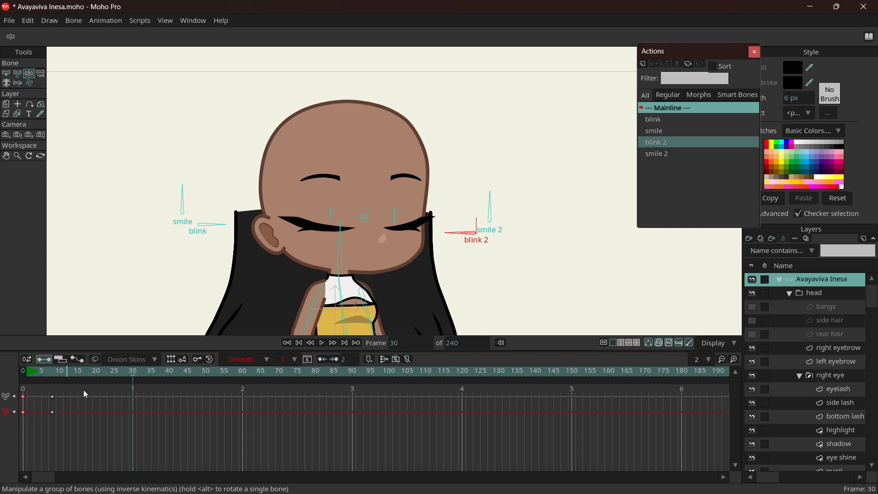
pyautogui.click(75, 370)
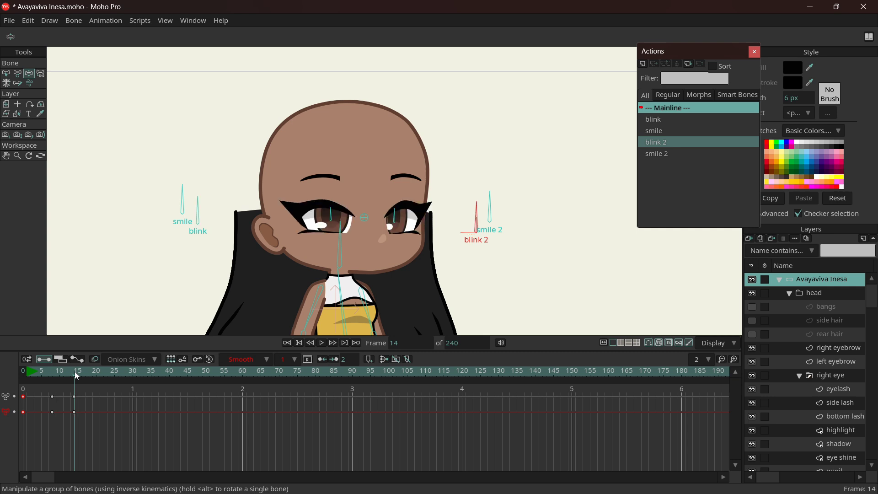
pyautogui.moveTo(42, 380)
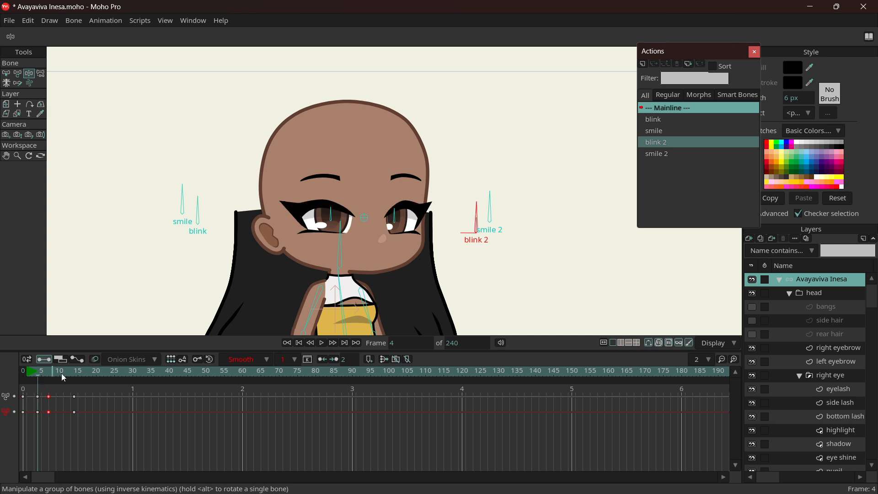
pyautogui.click(58, 370)
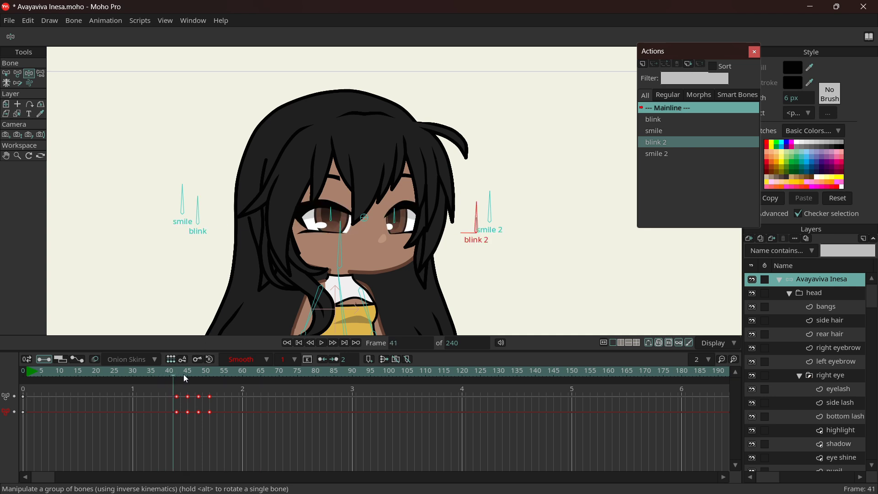
# Check the closed eyes around frame 45, play the blink test, and space the keys further apart.
pyautogui.click(201, 371)
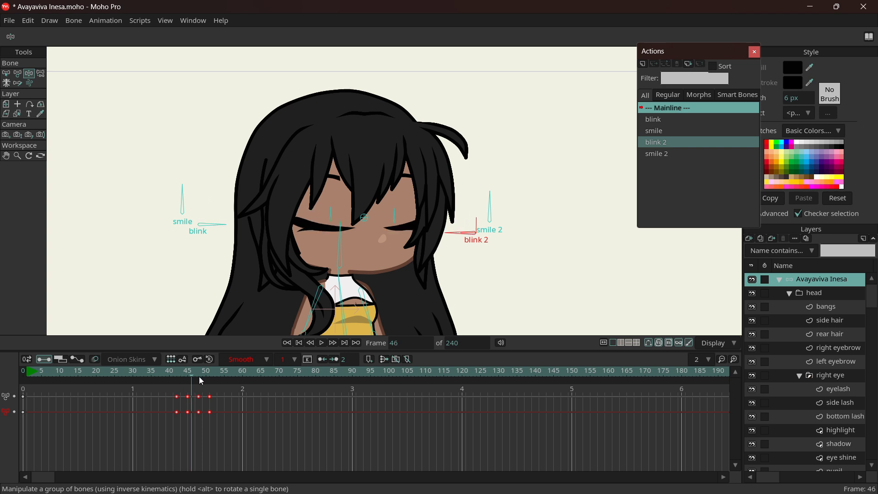
pyautogui.click(216, 371)
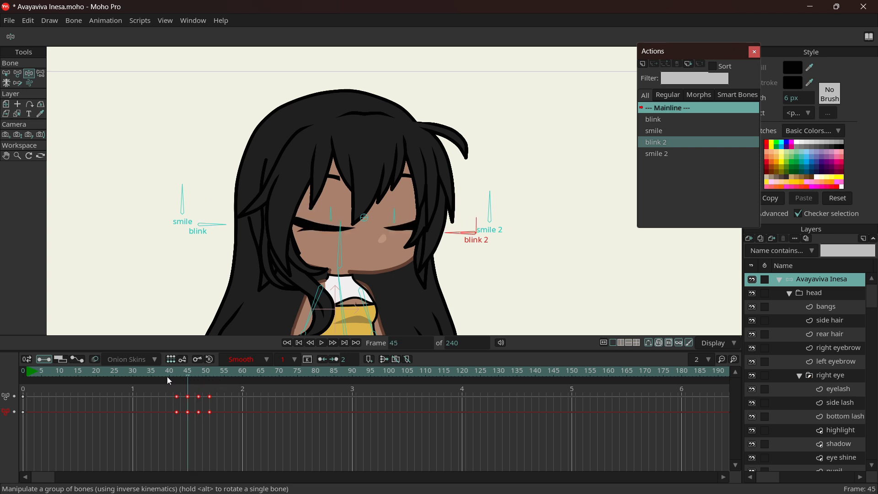
pyautogui.click(168, 371)
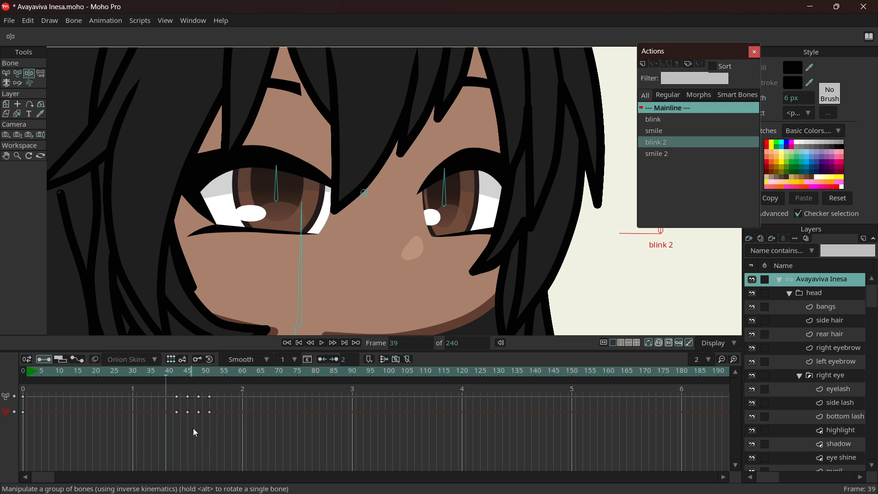
pyautogui.click(321, 342)
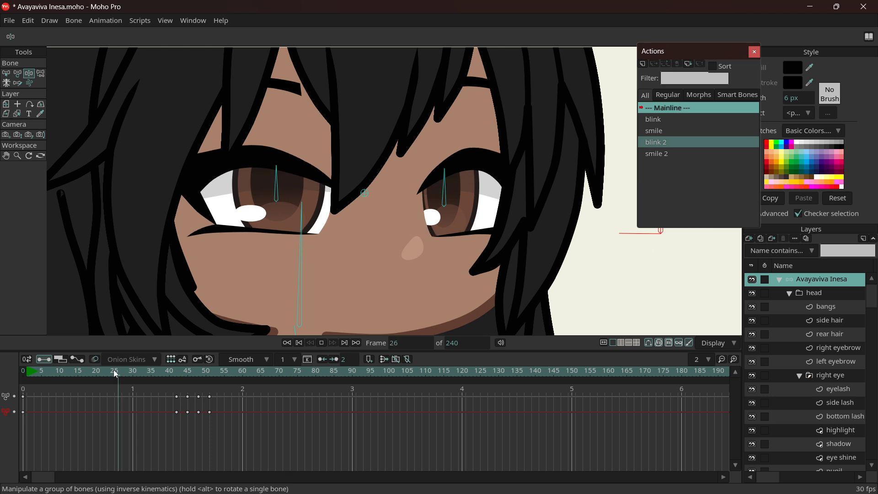
pyautogui.click(315, 370)
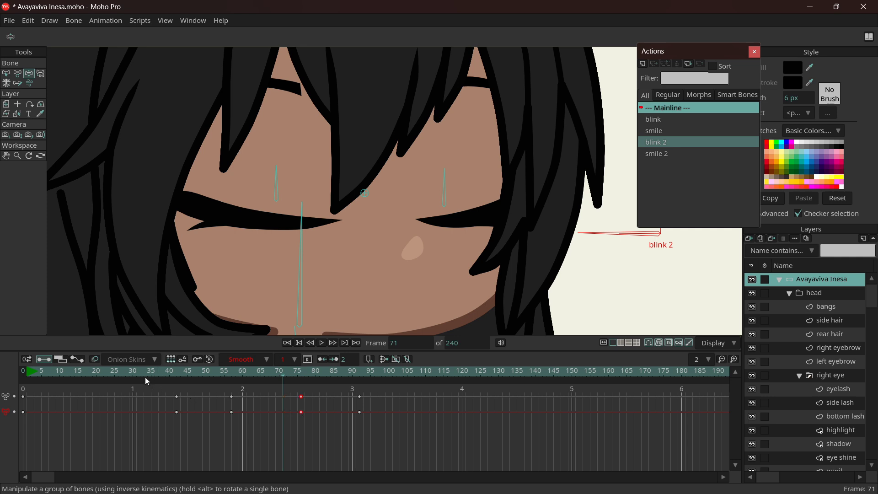
pyautogui.moveTo(143, 379)
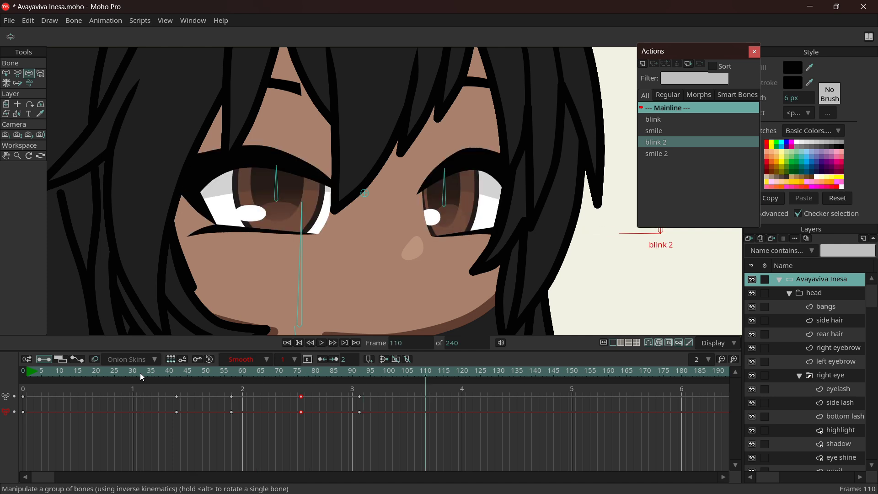
pyautogui.moveTo(402, 260)
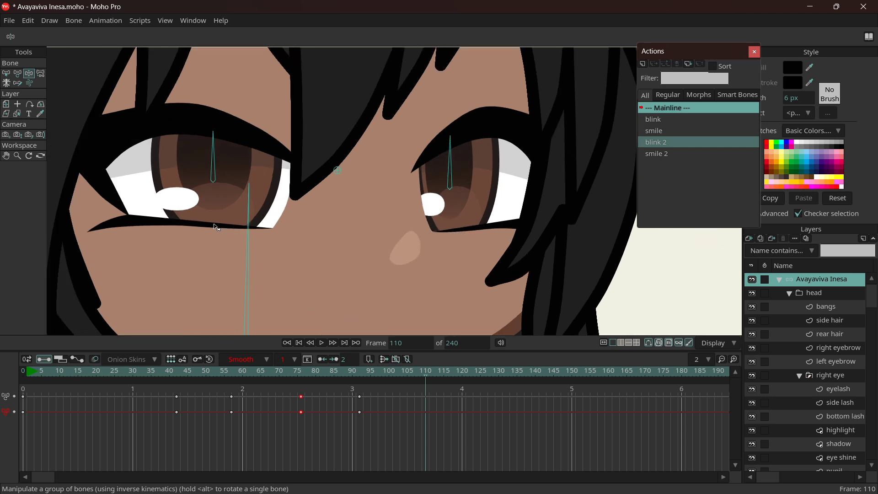
pyautogui.moveTo(441, 232)
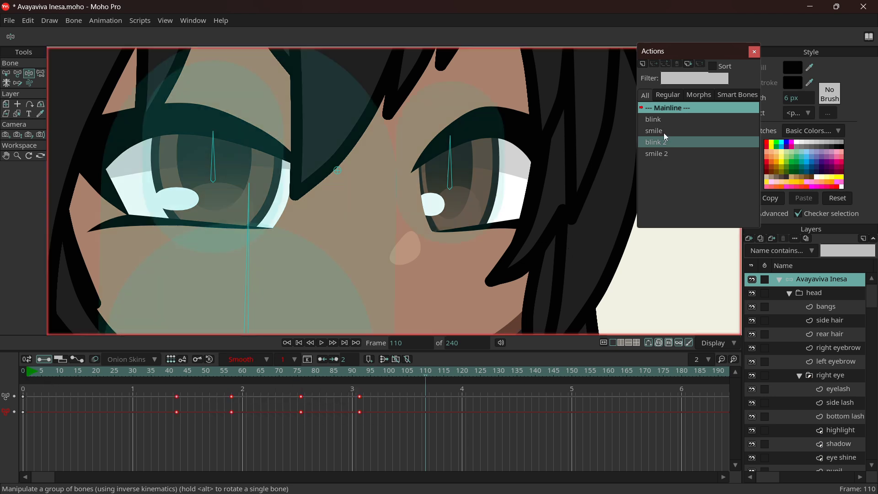
# In the blink action, reshape the bottom lash points of the left and right eyes.
pyautogui.click(653, 119)
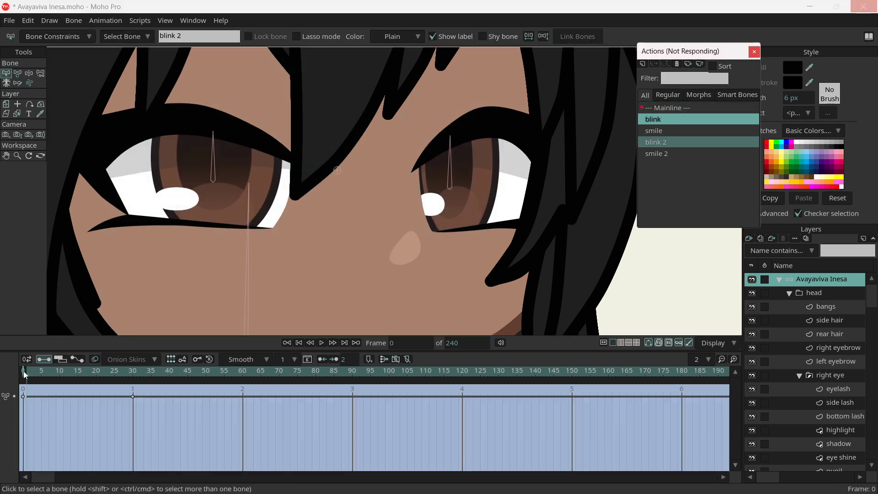
pyautogui.click(754, 52)
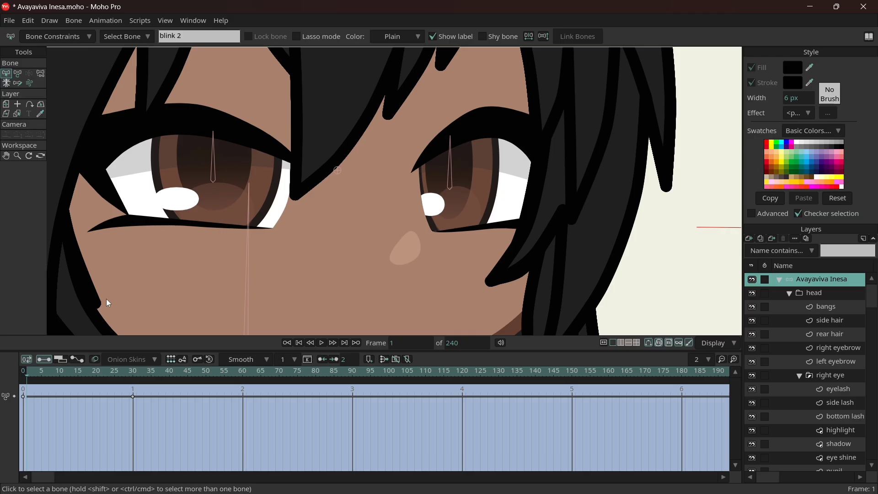
pyautogui.click(299, 343)
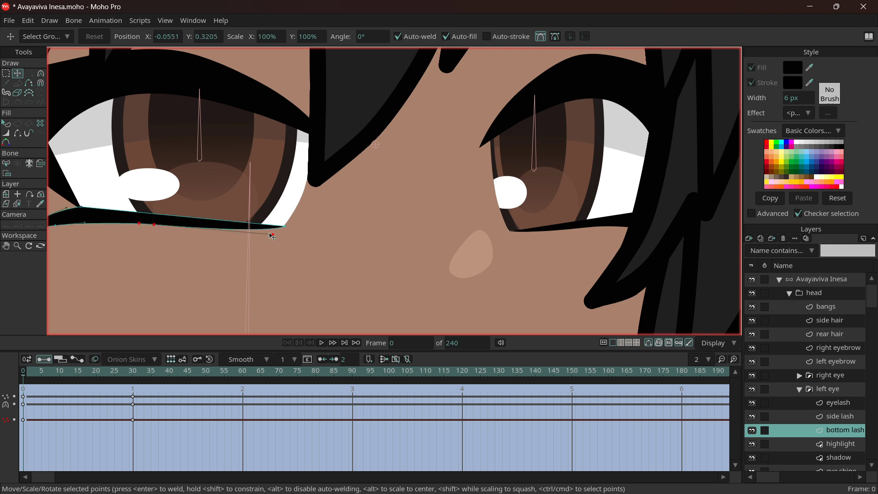
pyautogui.moveTo(271, 226); pyautogui.dragTo(283, 235)
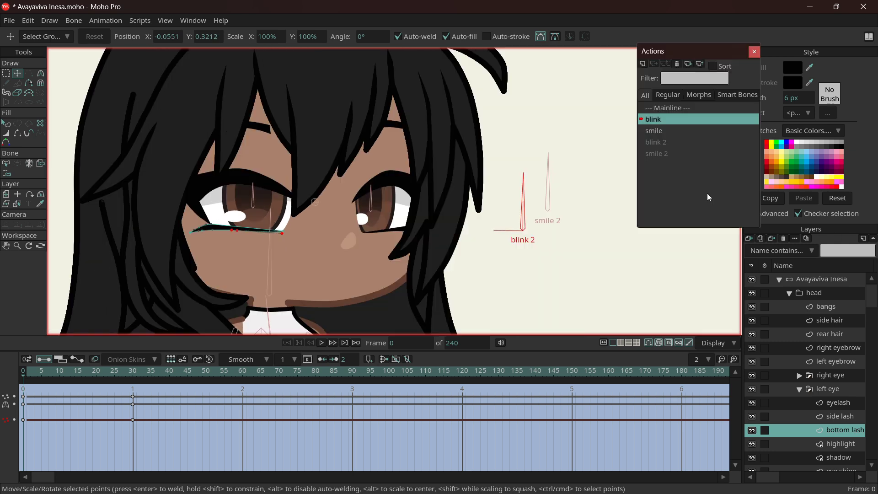
pyautogui.click(669, 108)
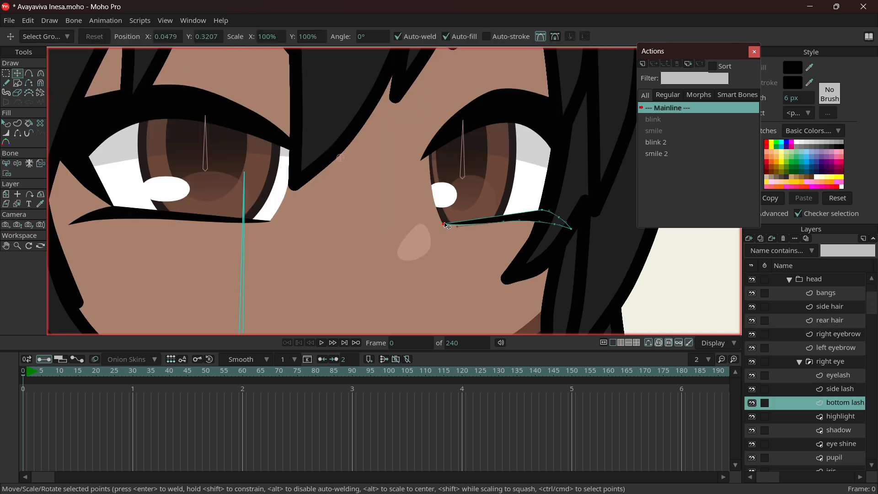
pyautogui.click(831, 320)
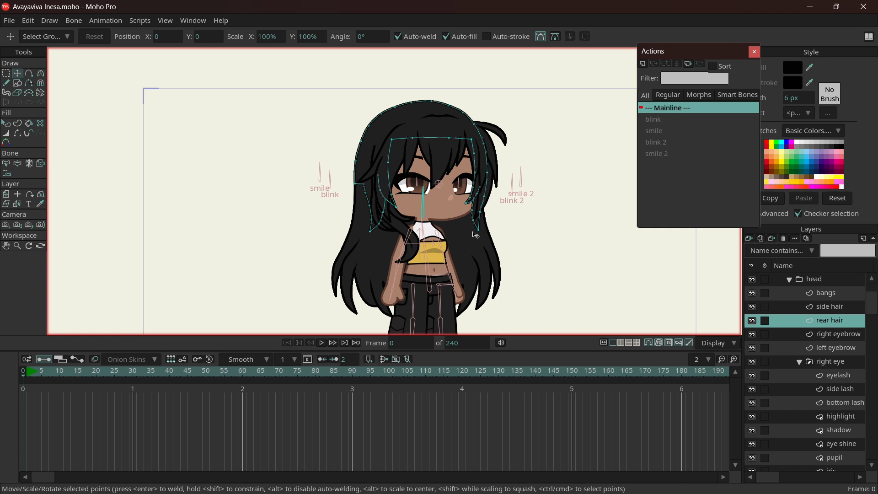
pyautogui.moveTo(471, 210)
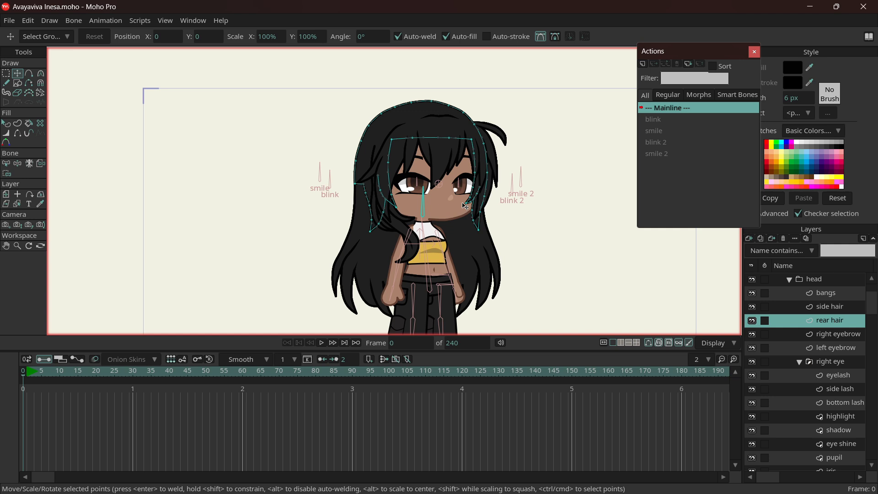
pyautogui.moveTo(476, 194)
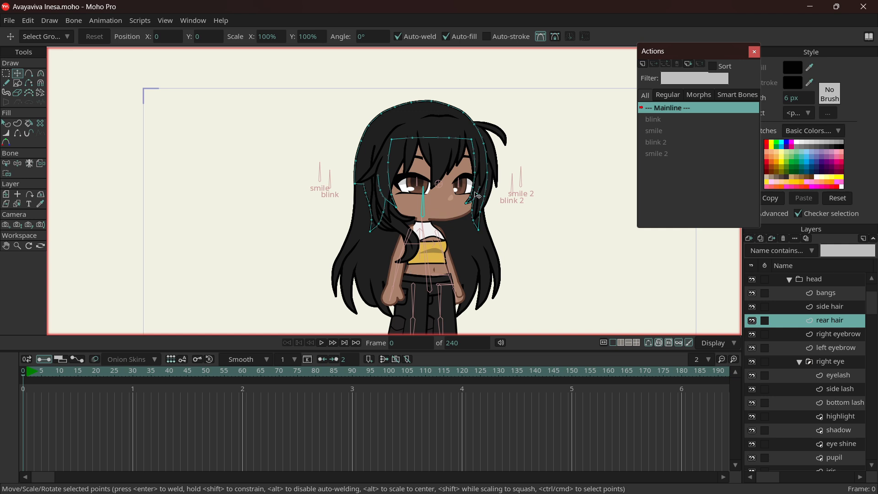
pyautogui.moveTo(481, 197)
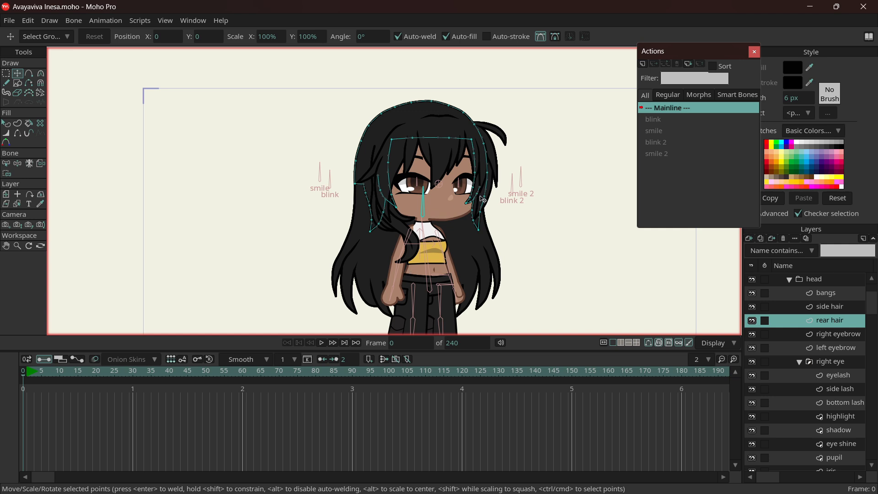
pyautogui.moveTo(409, 251)
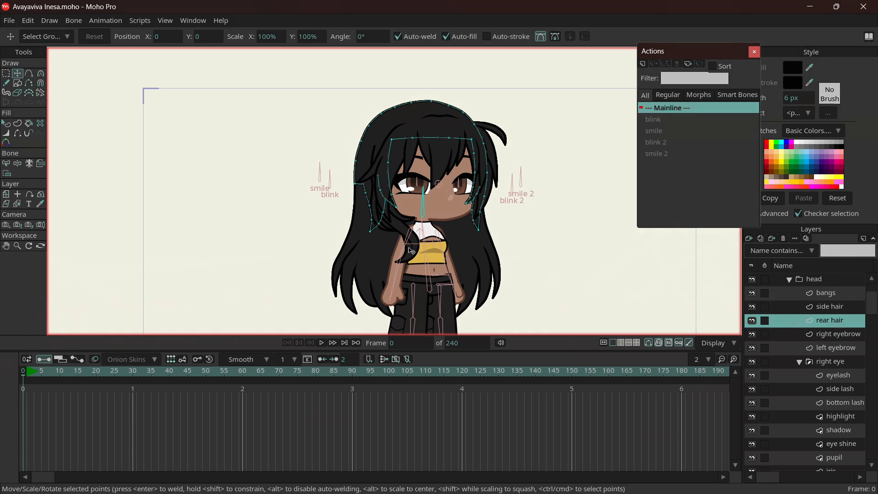